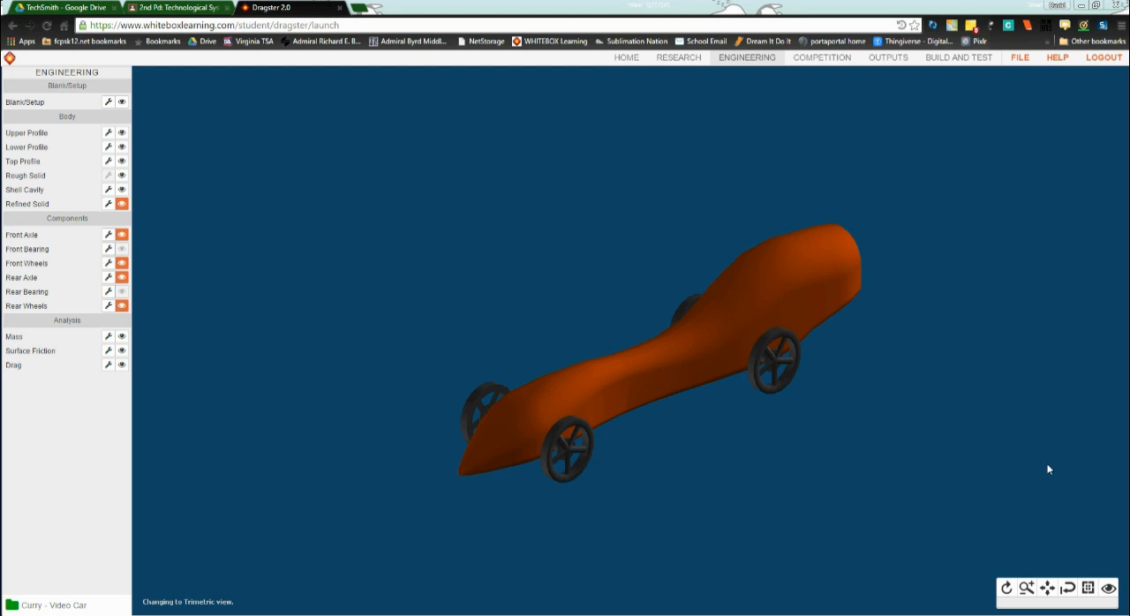
mouse_move(629, 459)
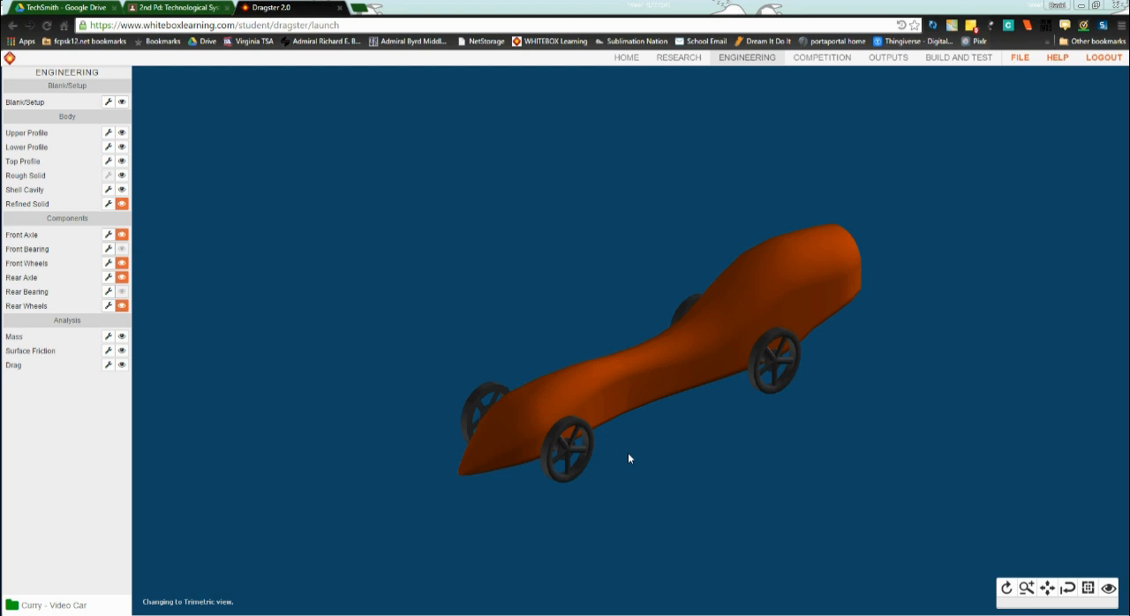
mouse_move(818, 375)
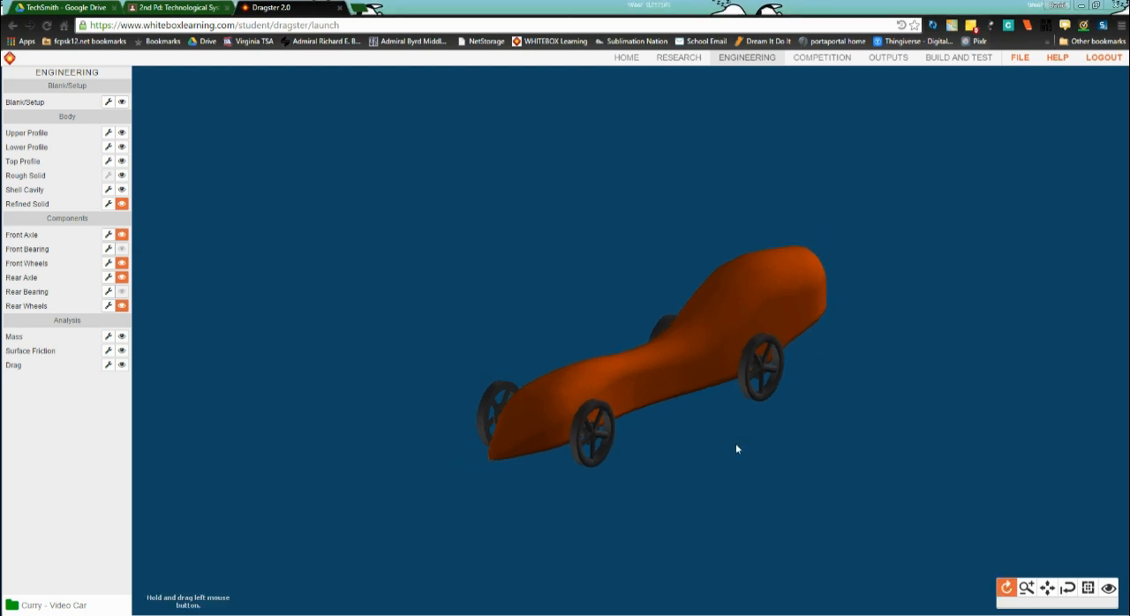
- Orbit the dragster model from two angles, then go to the OUTPUTS page
left_click_drag(737, 449, 883, 446)
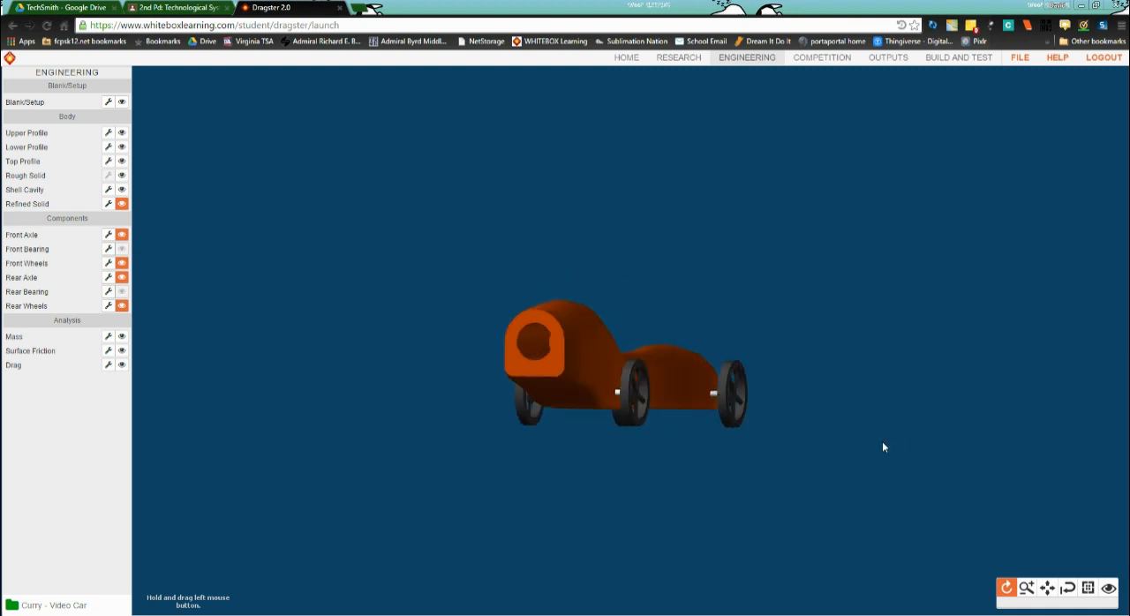
left_click_drag(883, 446, 674, 464)
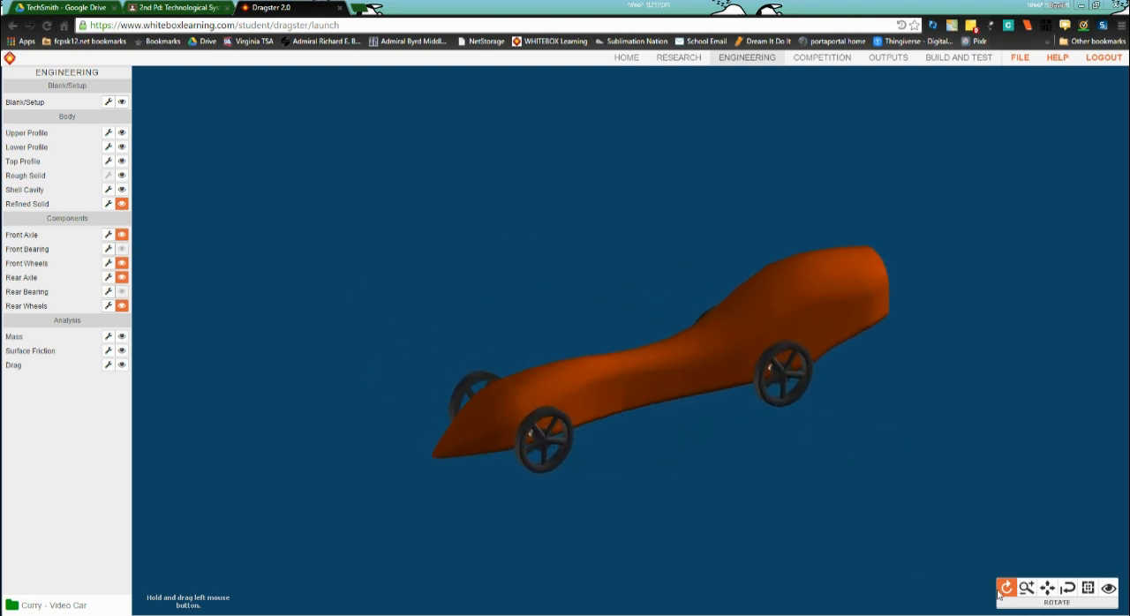
left_click(886, 58)
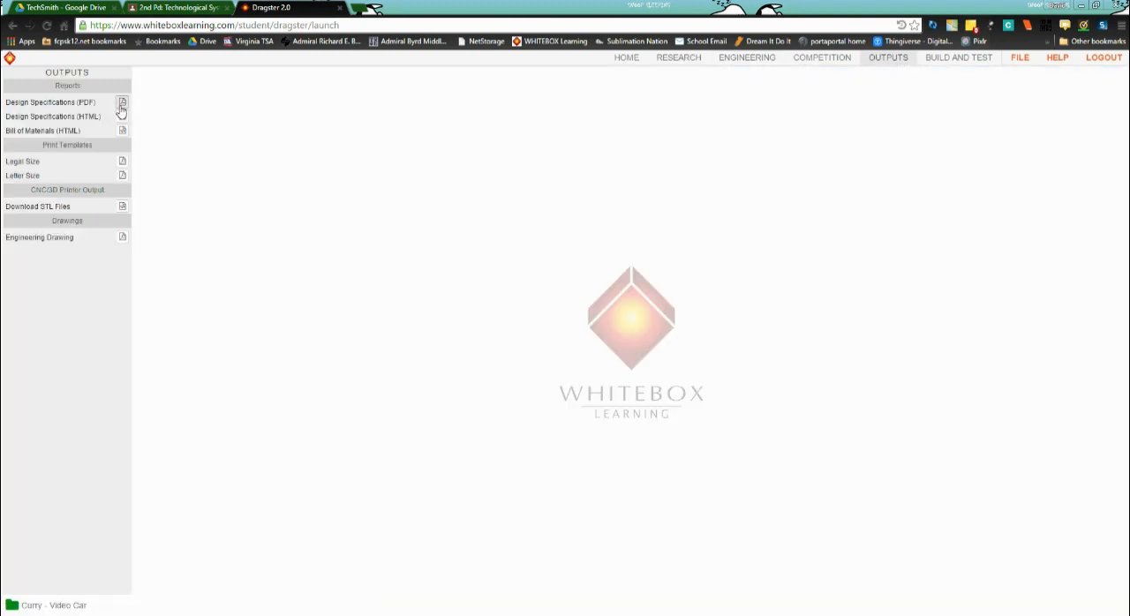
- Open the Design Specifications PDF report, showing axle widths and mass out of range
left_click(121, 103)
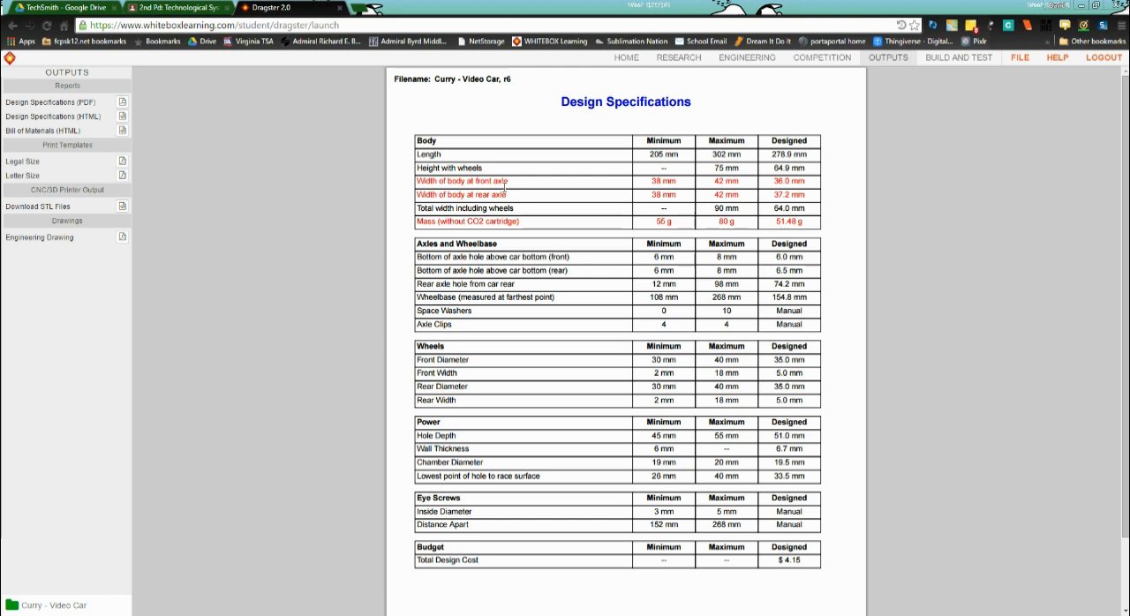
mouse_move(490, 211)
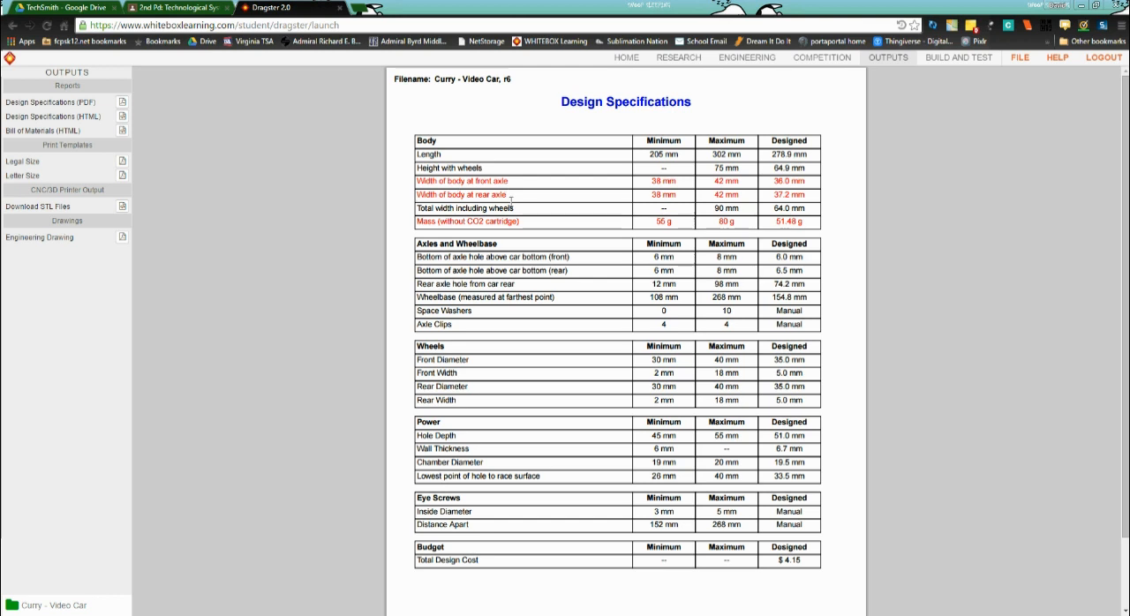
mouse_move(516, 227)
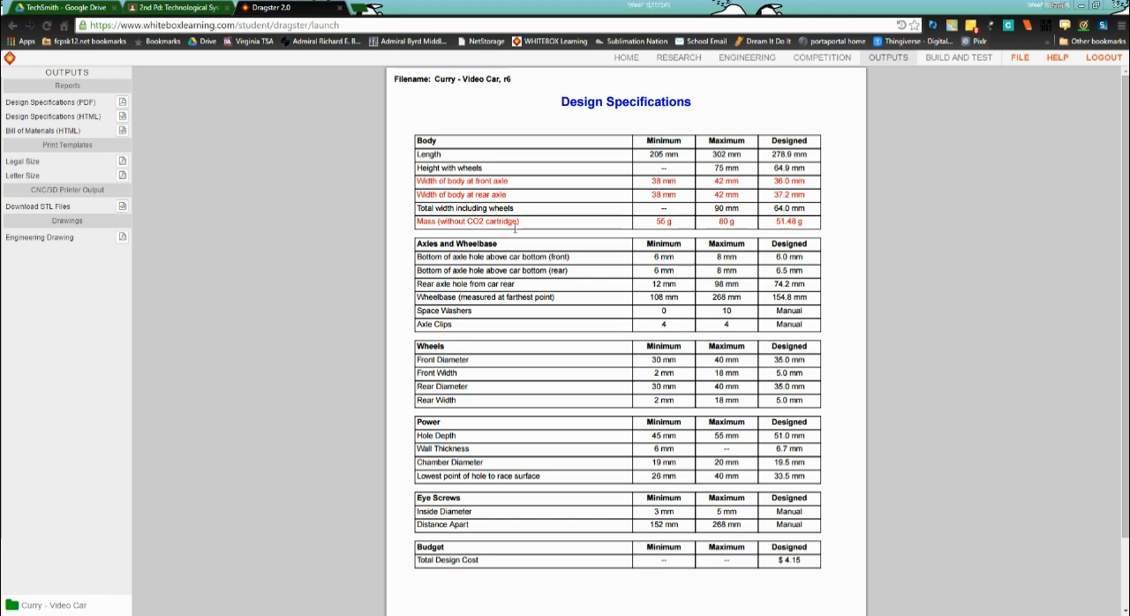
mouse_move(489, 221)
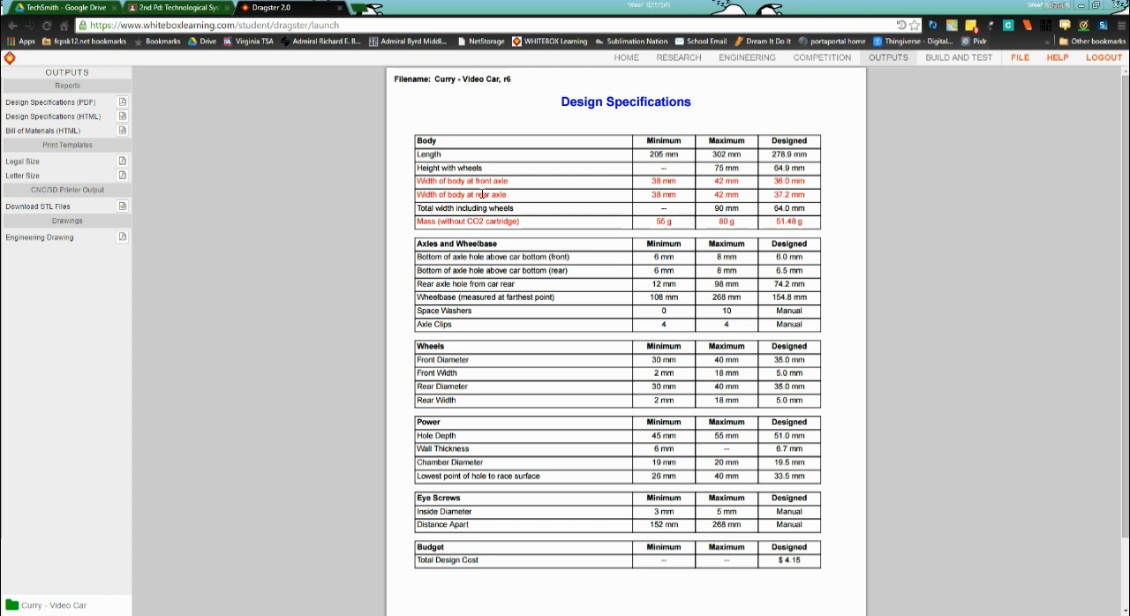
mouse_move(445, 204)
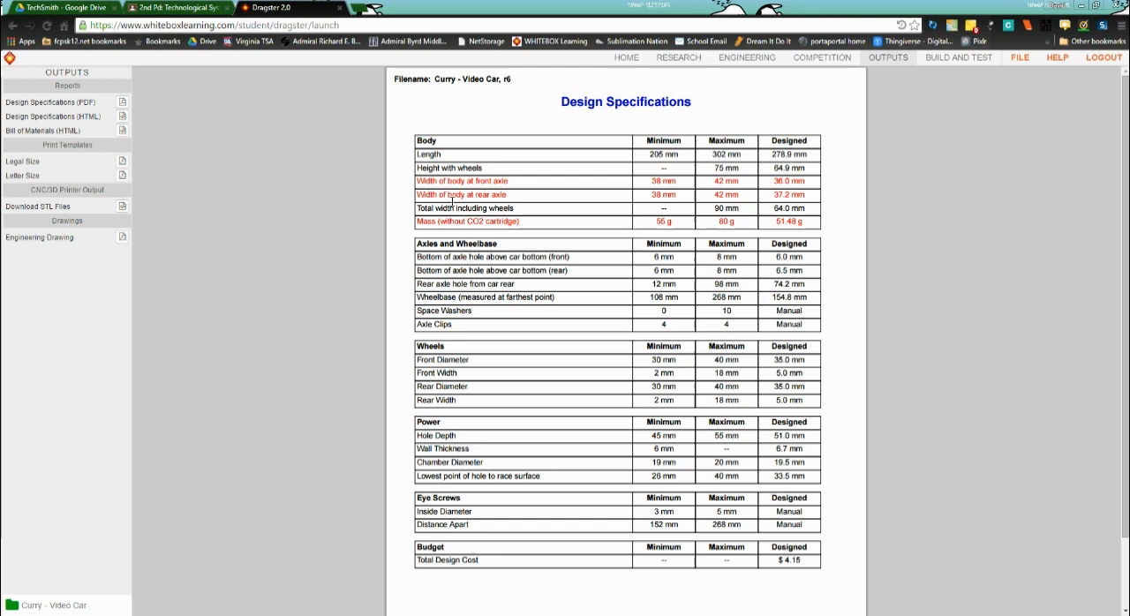
mouse_move(455, 196)
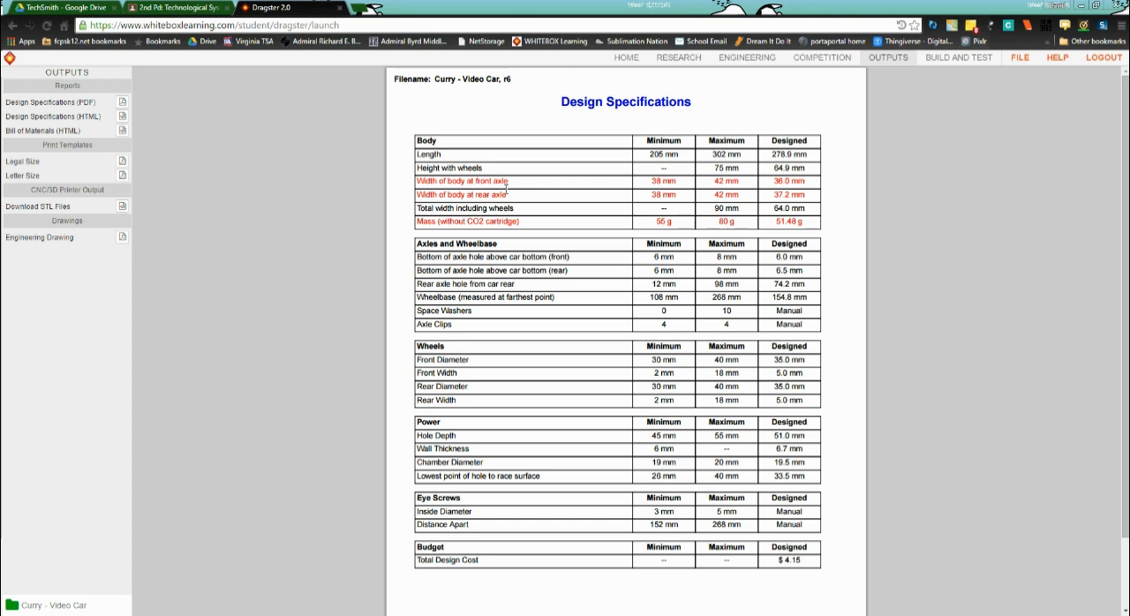
mouse_move(747, 74)
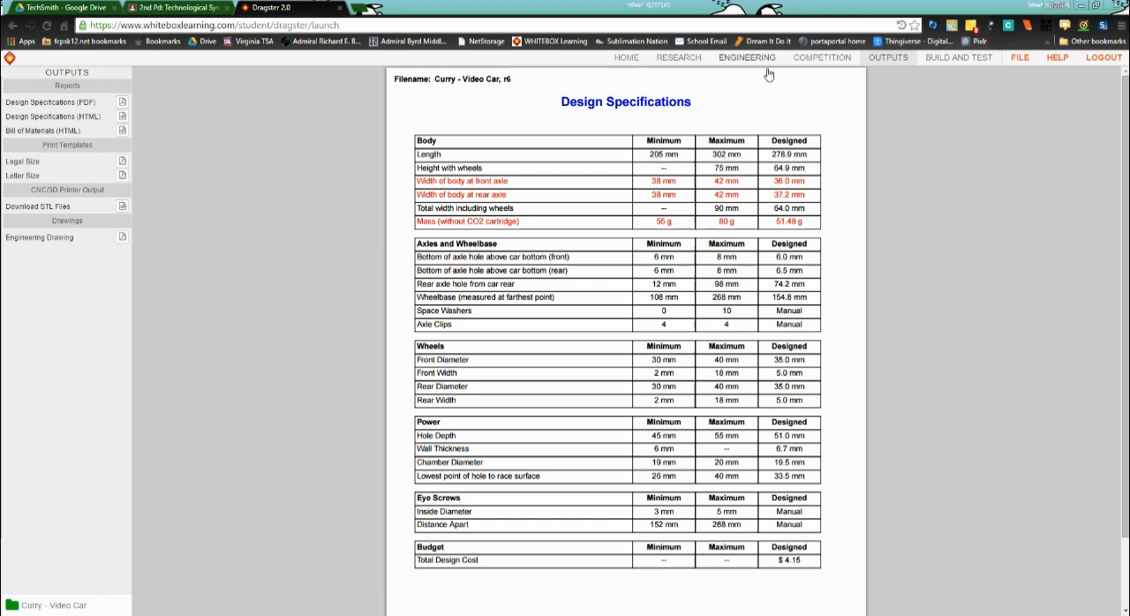
- Enter the Top Profile editor in Engineering and hide the Refined Solid body
left_click(747, 58)
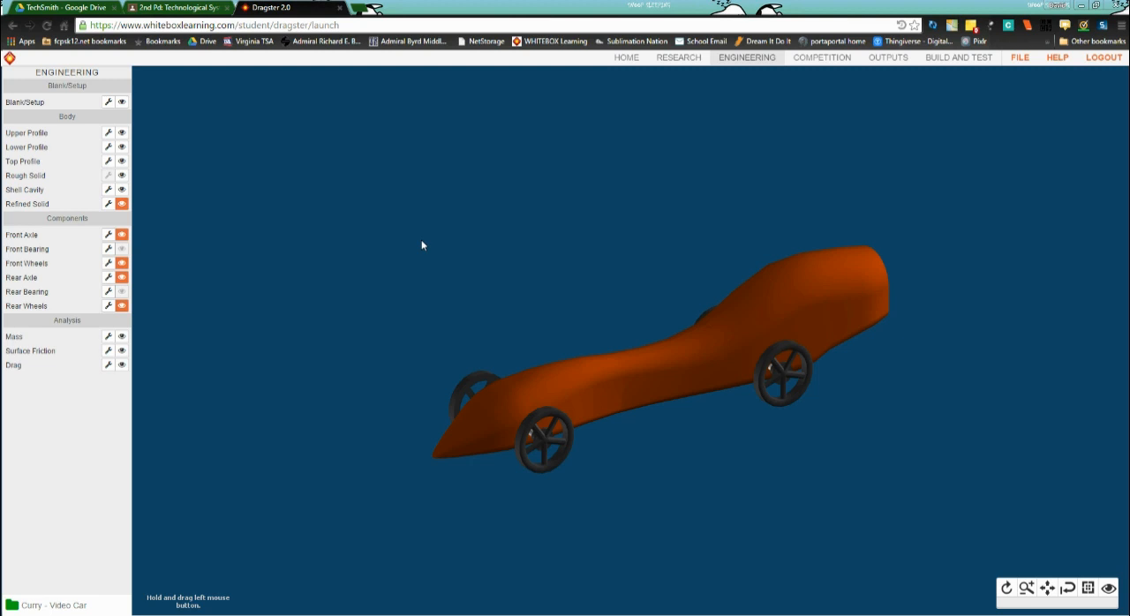
mouse_move(25, 164)
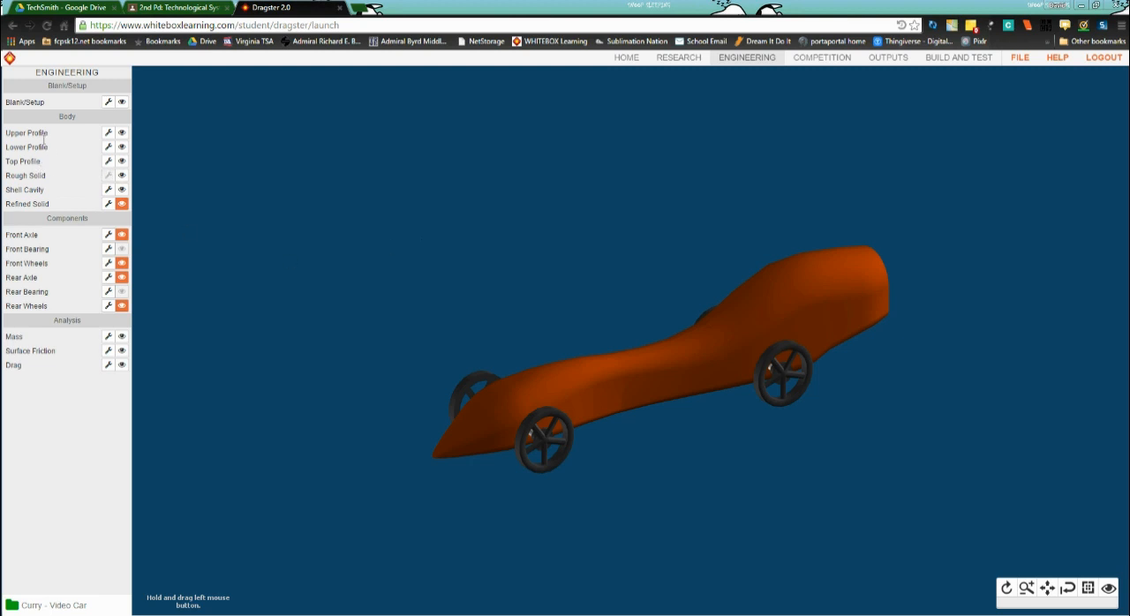
left_click(108, 161)
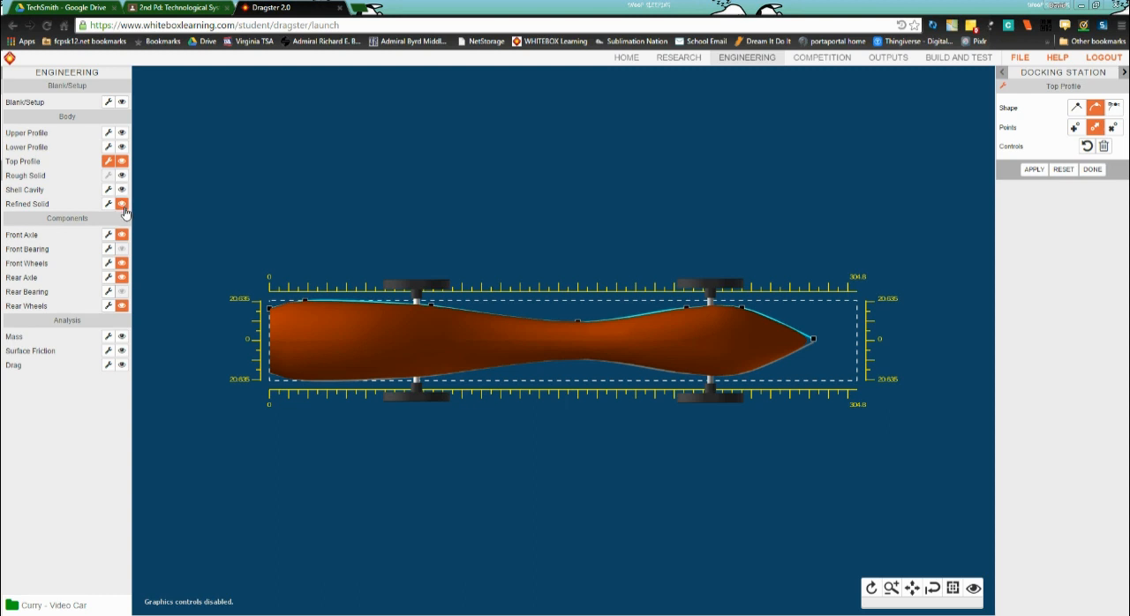
left_click(122, 204)
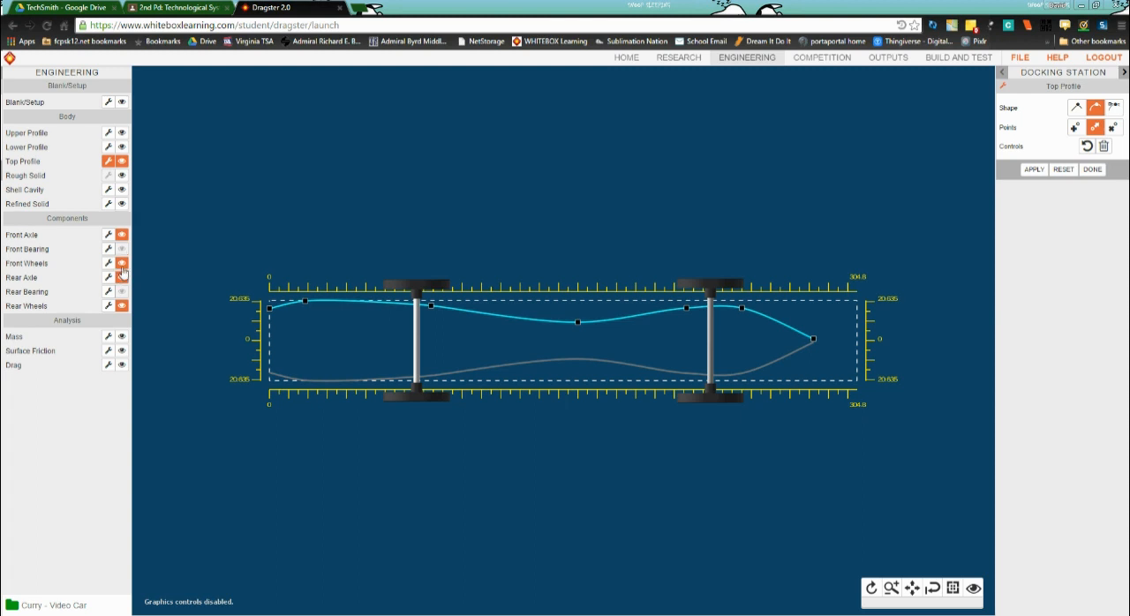
- Hide the wheels and drag the outline points near the left axle to the body edge
left_click(121, 305)
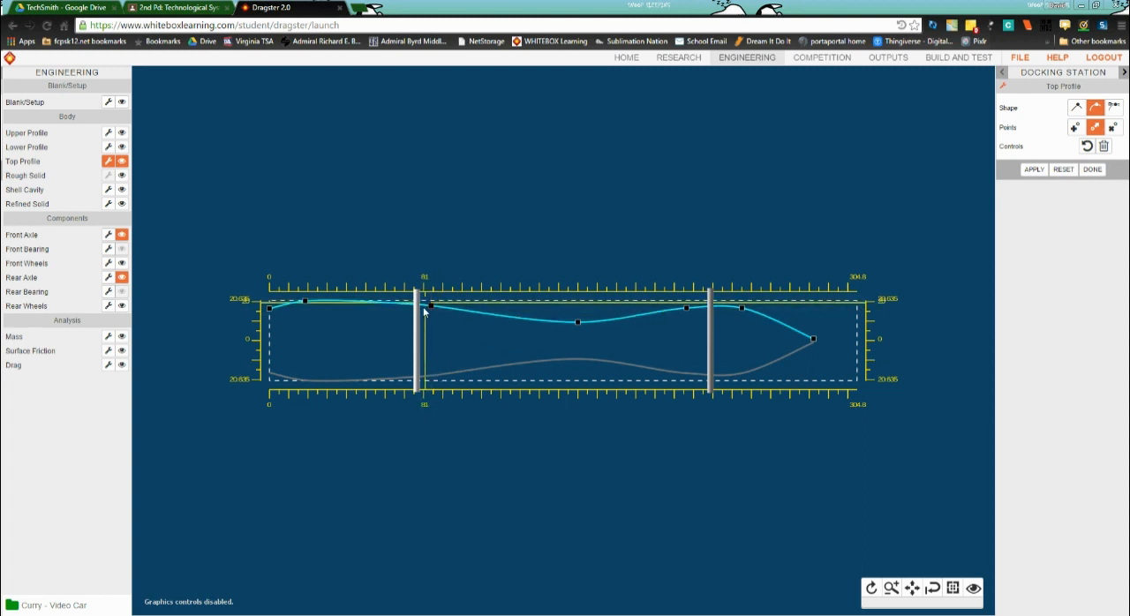
left_click_drag(428, 306, 428, 307)
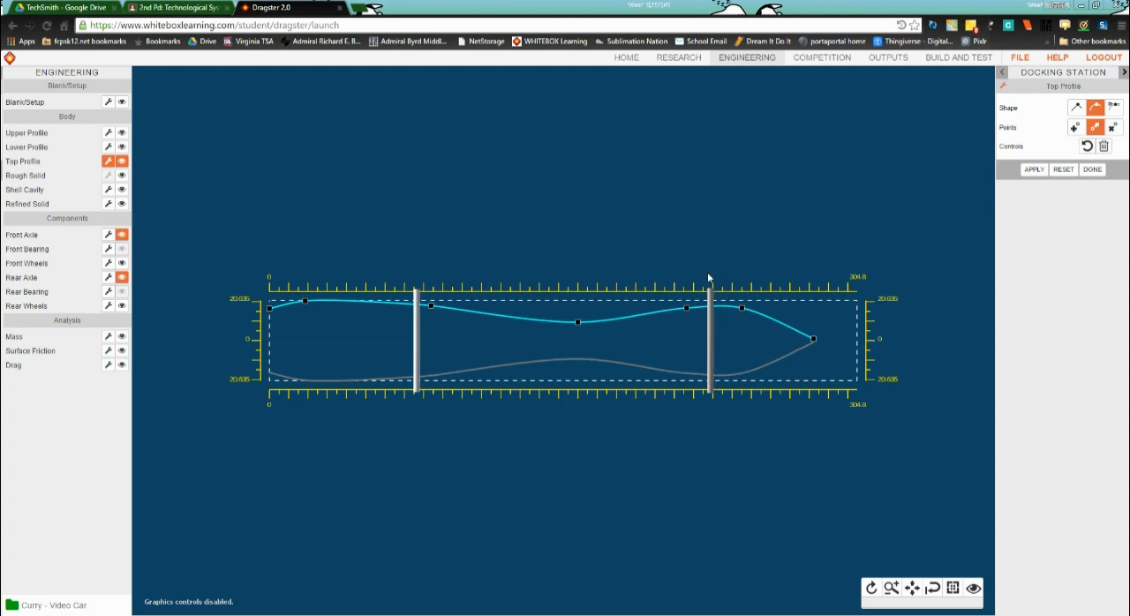
mouse_move(474, 398)
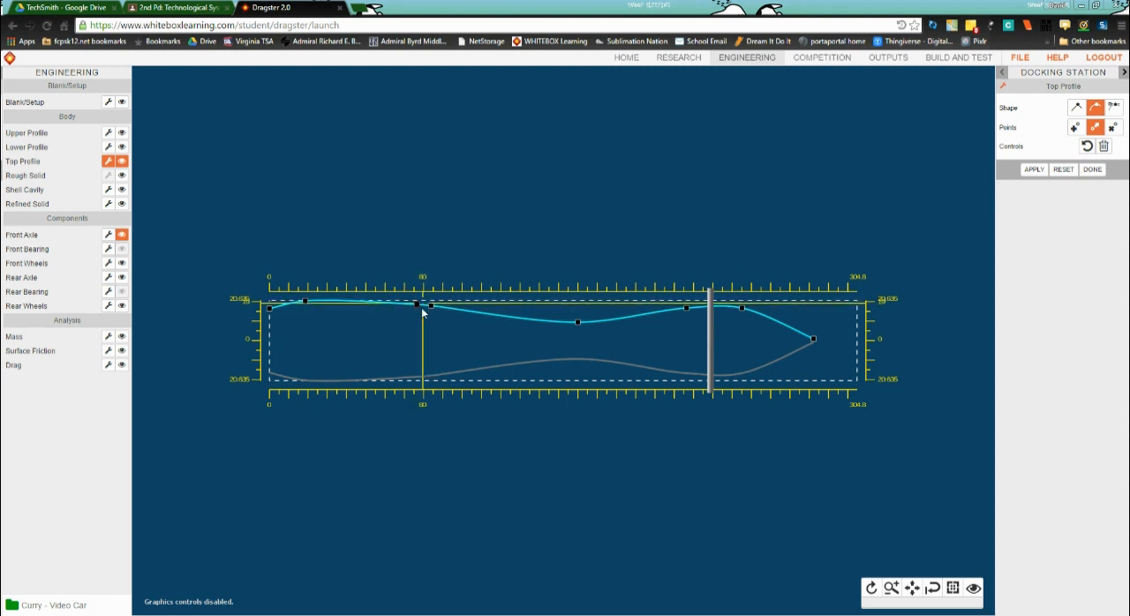
left_click_drag(422, 304, 415, 313)
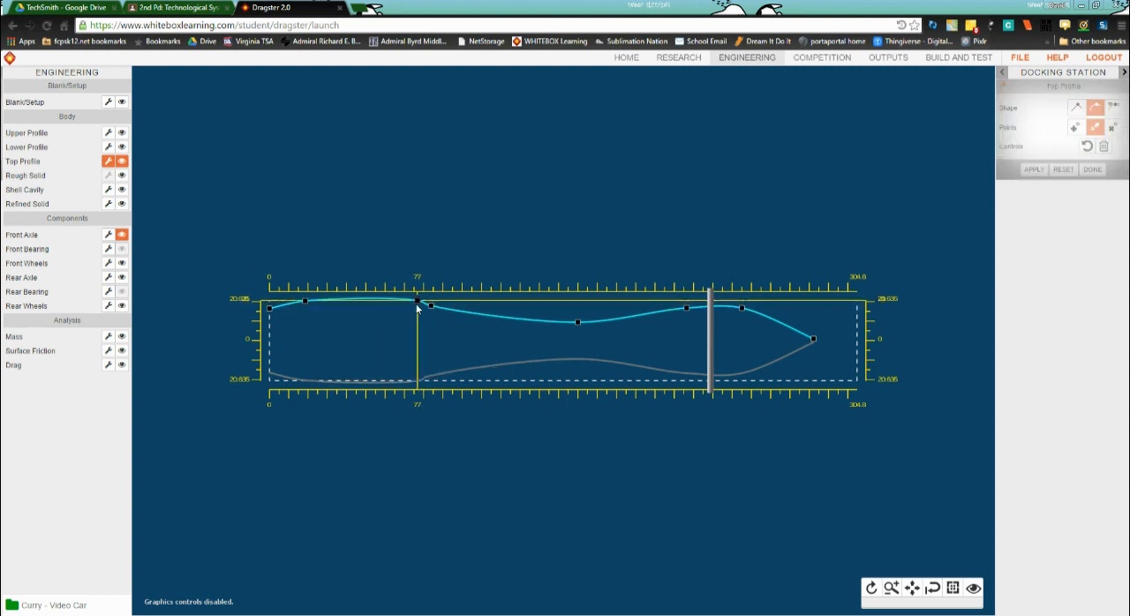
left_click_drag(418, 300, 431, 300)
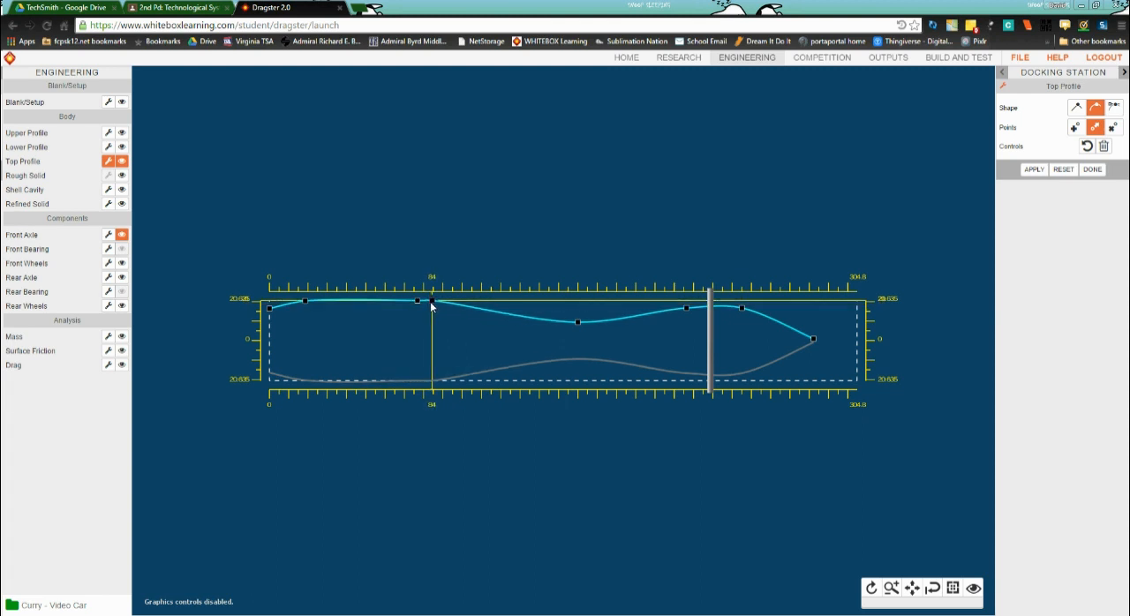
left_click_drag(430, 300, 418, 308)
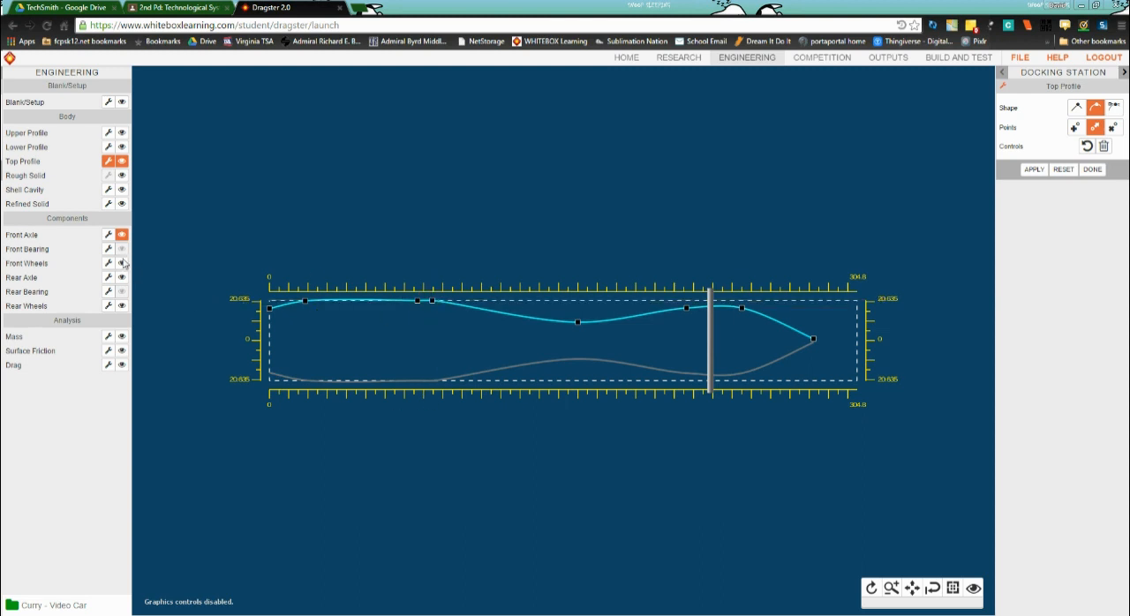
mouse_move(122, 281)
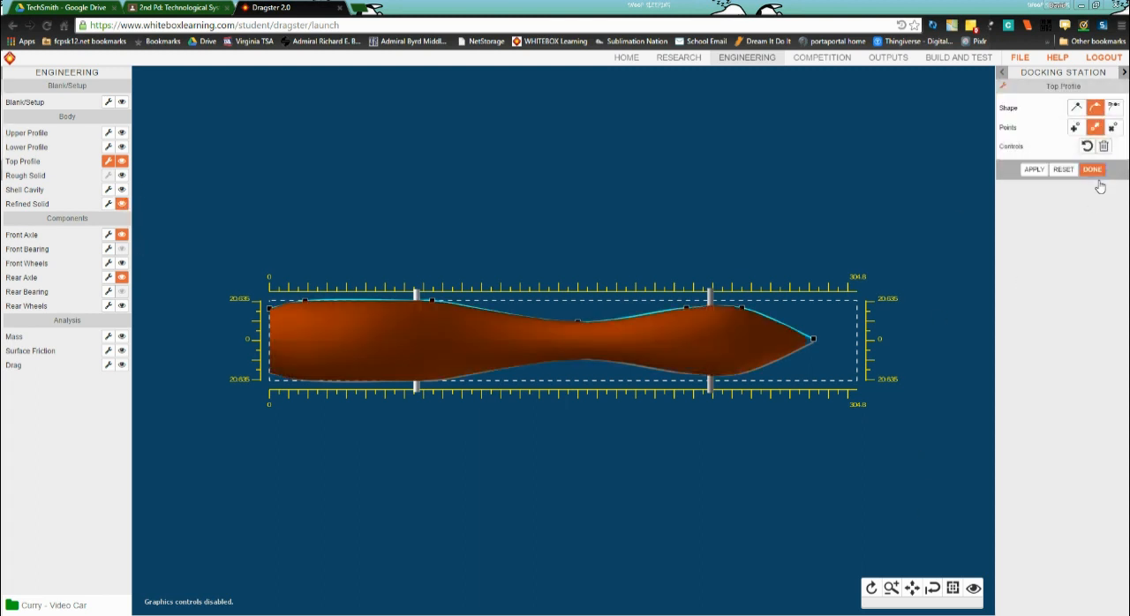
- Finish the top profile edit, orbit to inspect the widened body, and return to OUTPUTS
left_click(1092, 169)
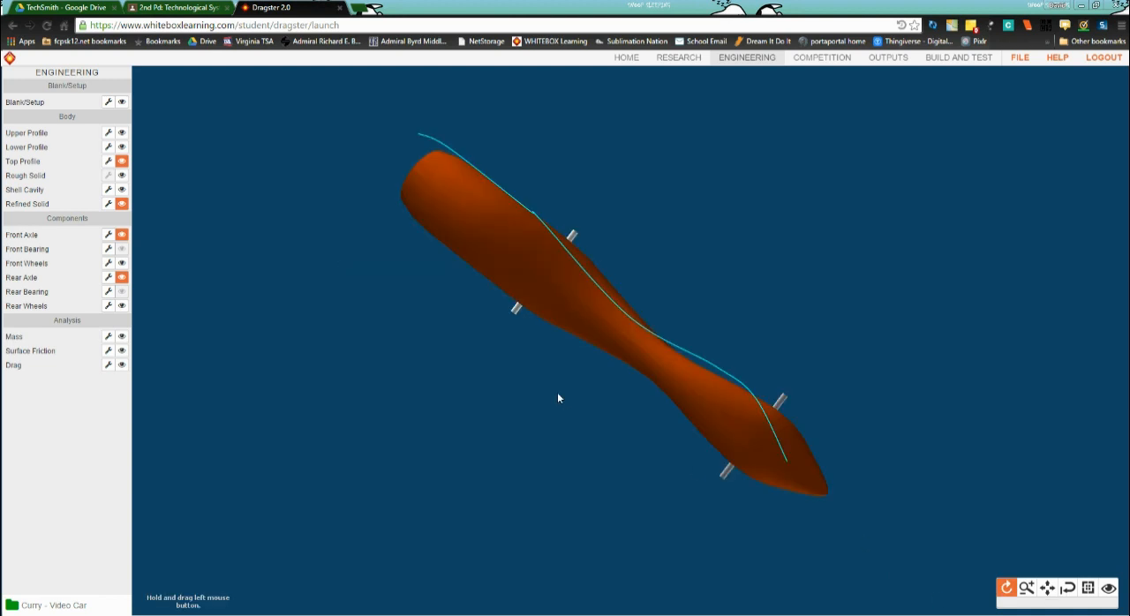
left_click_drag(558, 398, 642, 378)
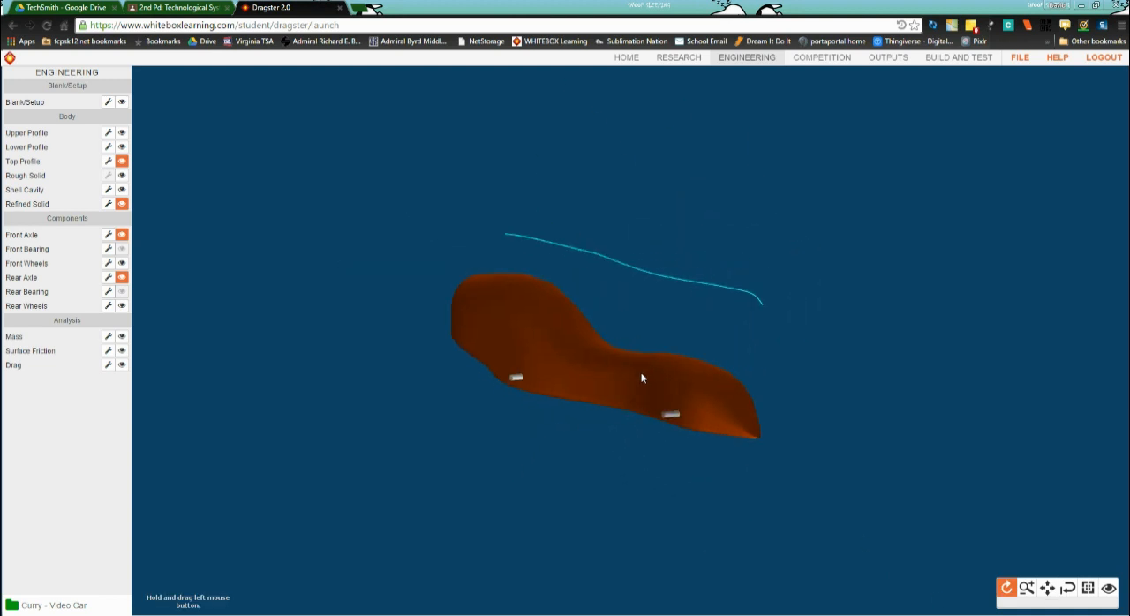
left_click(887, 58)
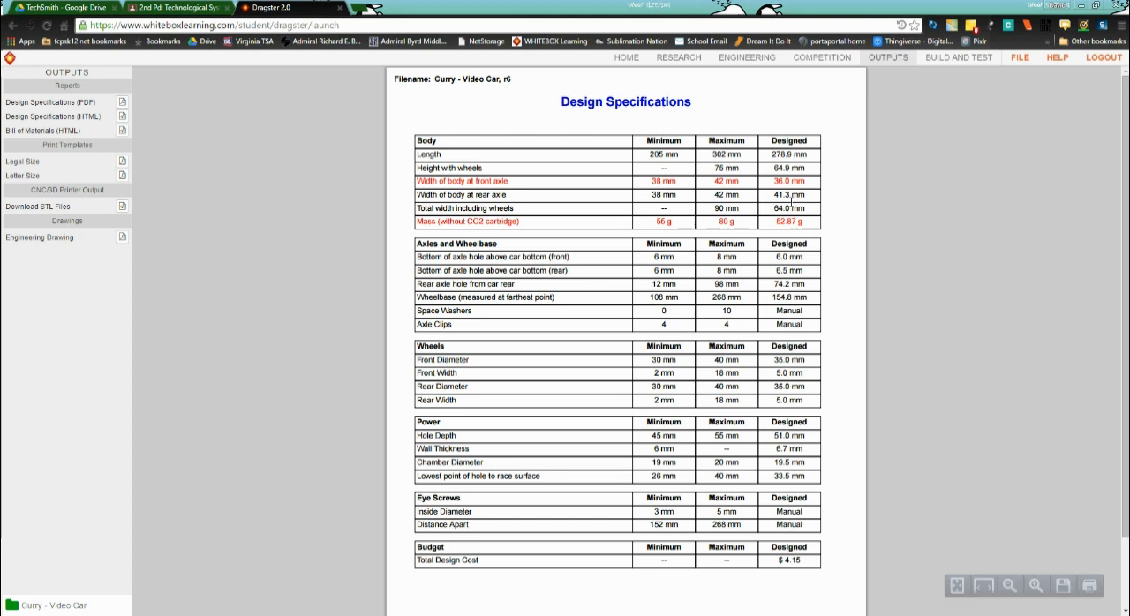
mouse_move(776, 141)
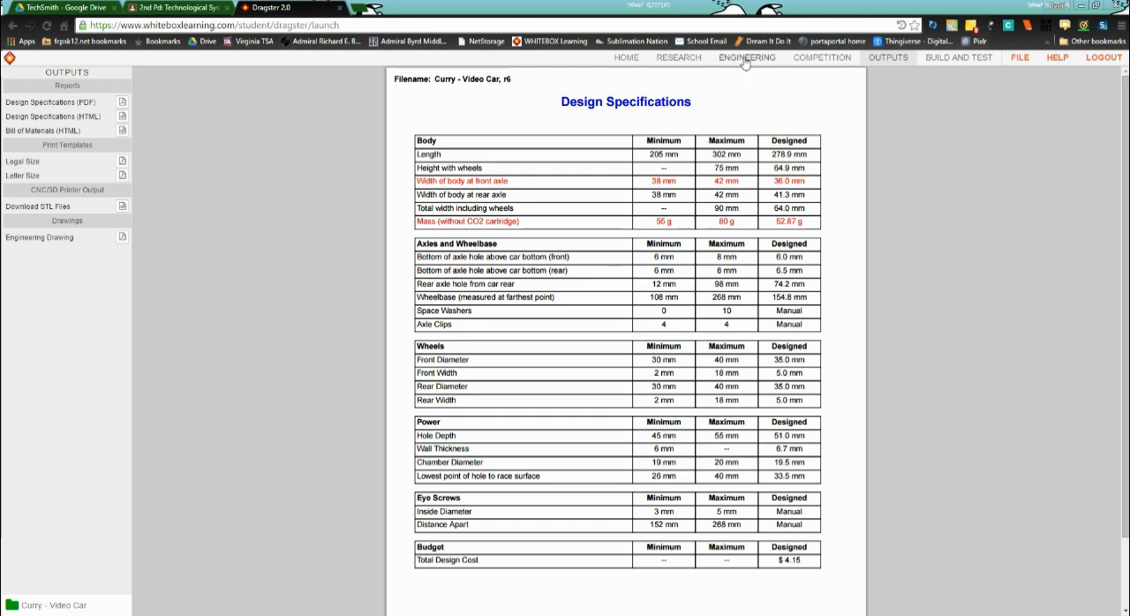
- Reopen the Top Profile editor and drag the rear profile points out to the edge
left_click(747, 58)
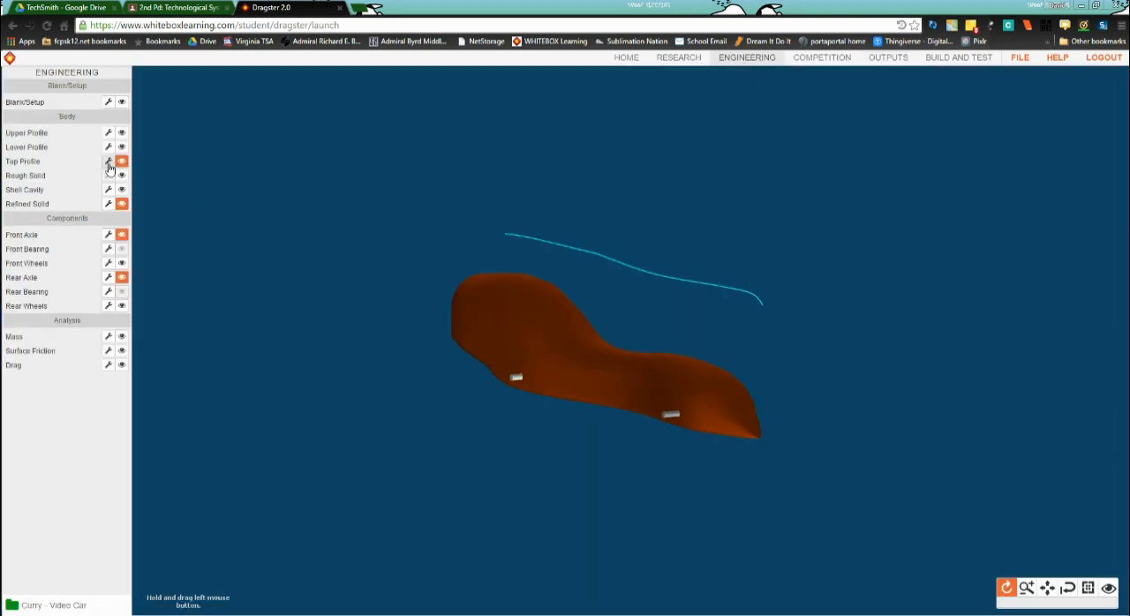
left_click(108, 162)
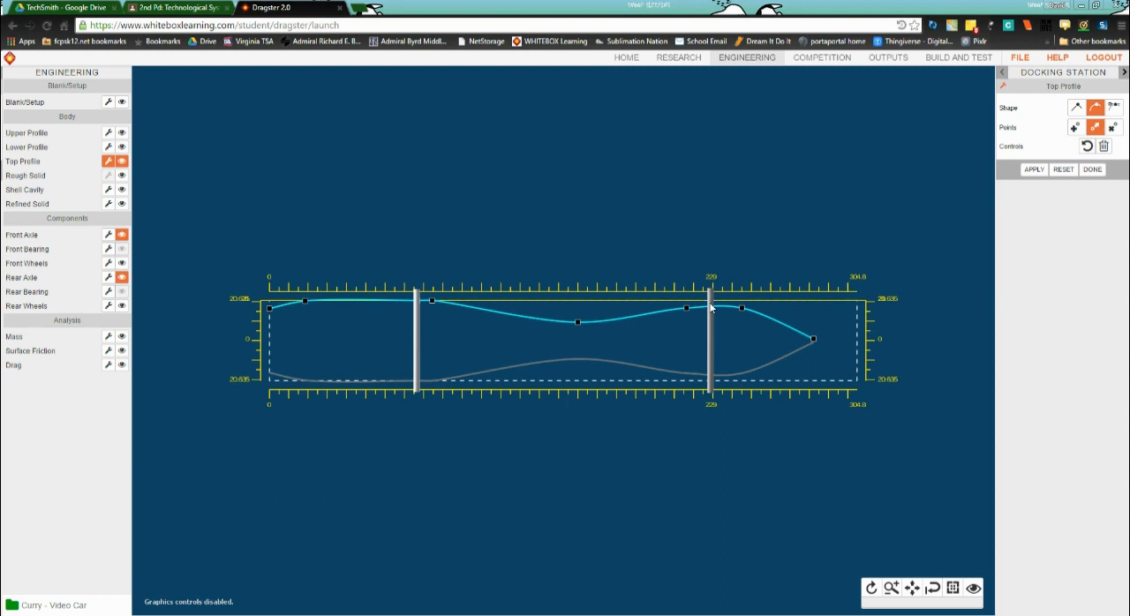
left_click_drag(710, 309, 685, 308)
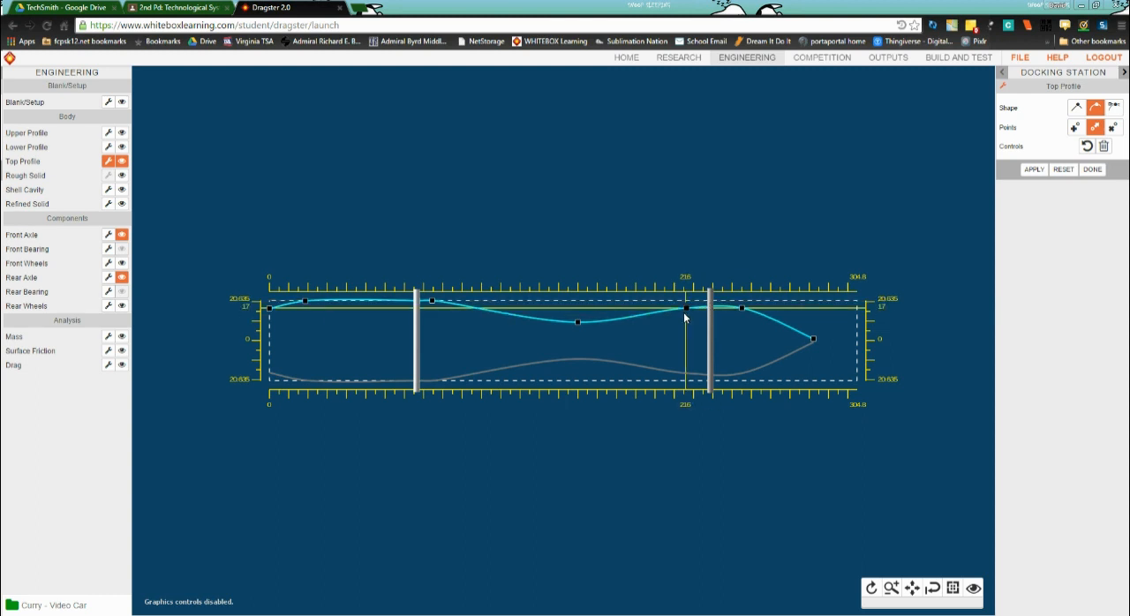
left_click_drag(684, 318, 713, 318)
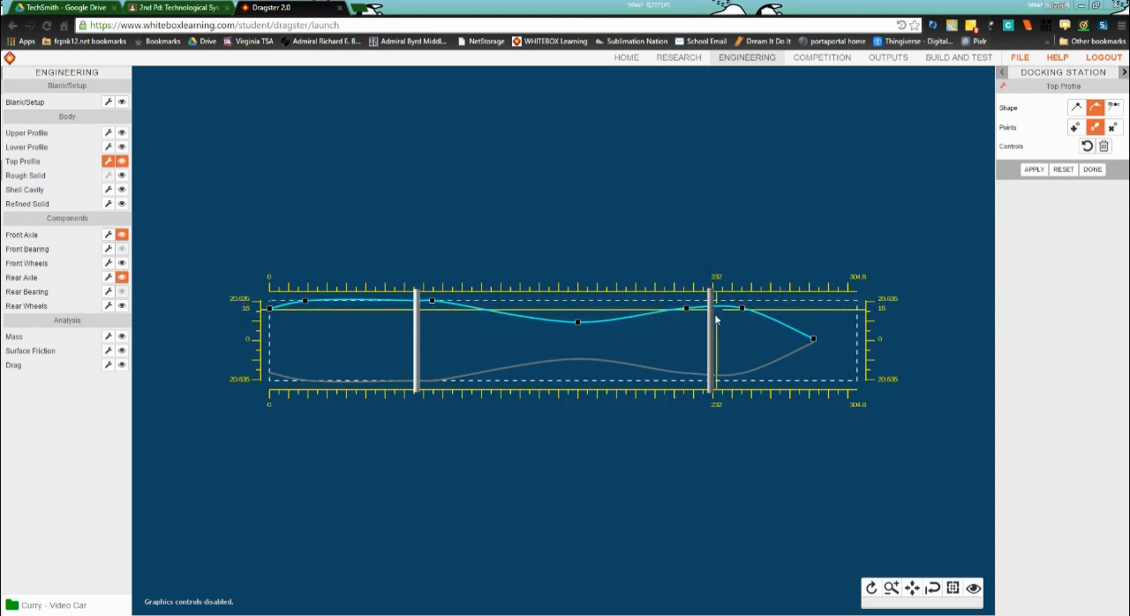
left_click_drag(715, 308, 688, 308)
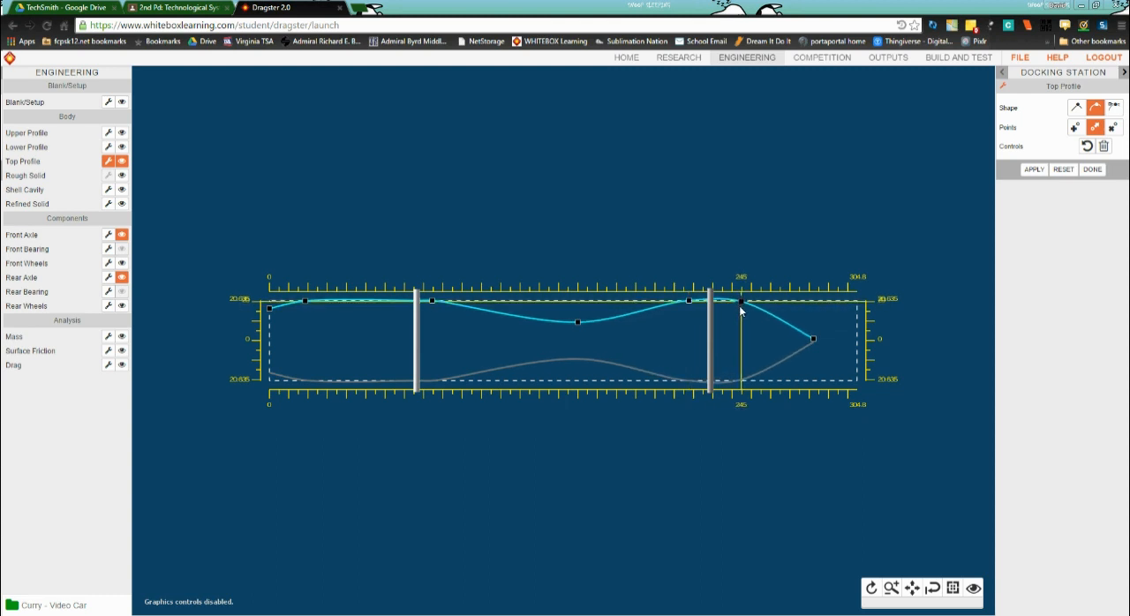
left_click_drag(740, 306, 714, 301)
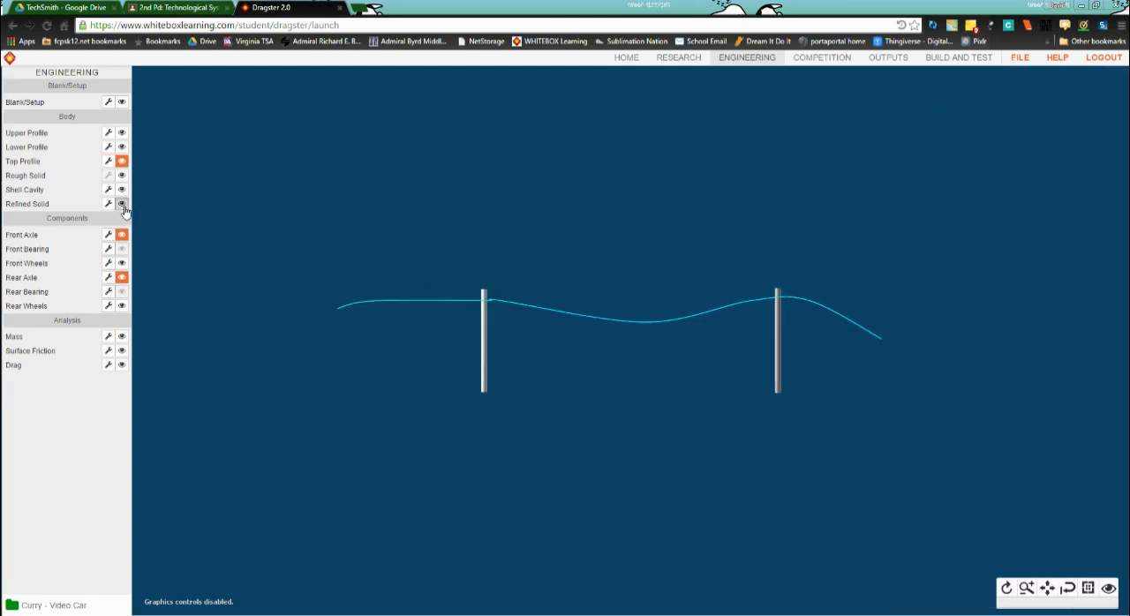
- Show the Refined Solid again, orbit the reshaped body, and return to OUTPUTS
left_click(121, 204)
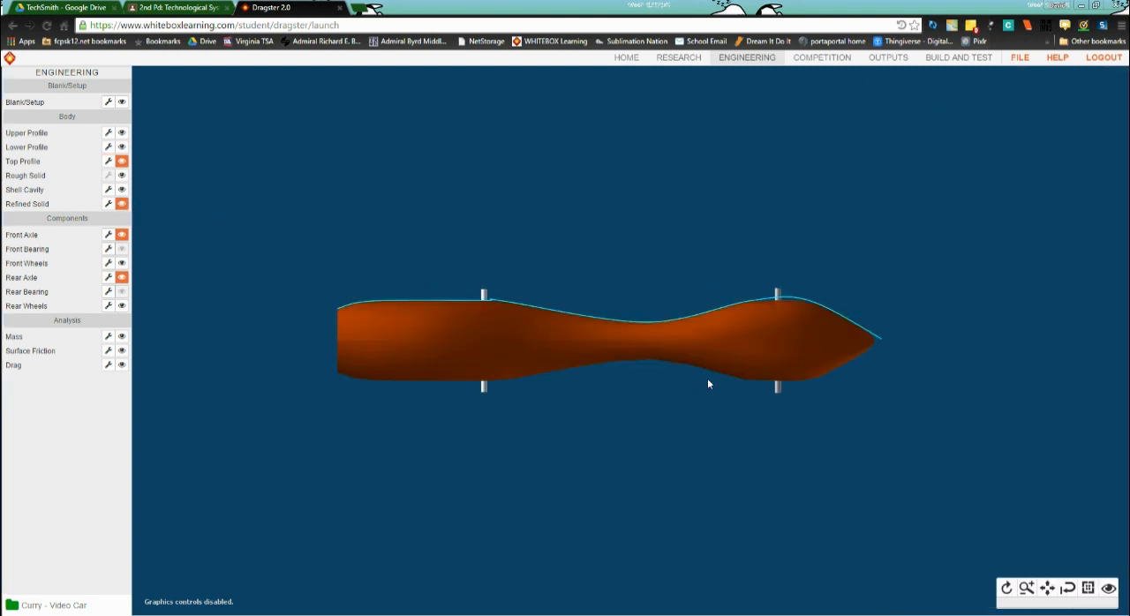
left_click_drag(706, 384, 766, 405)
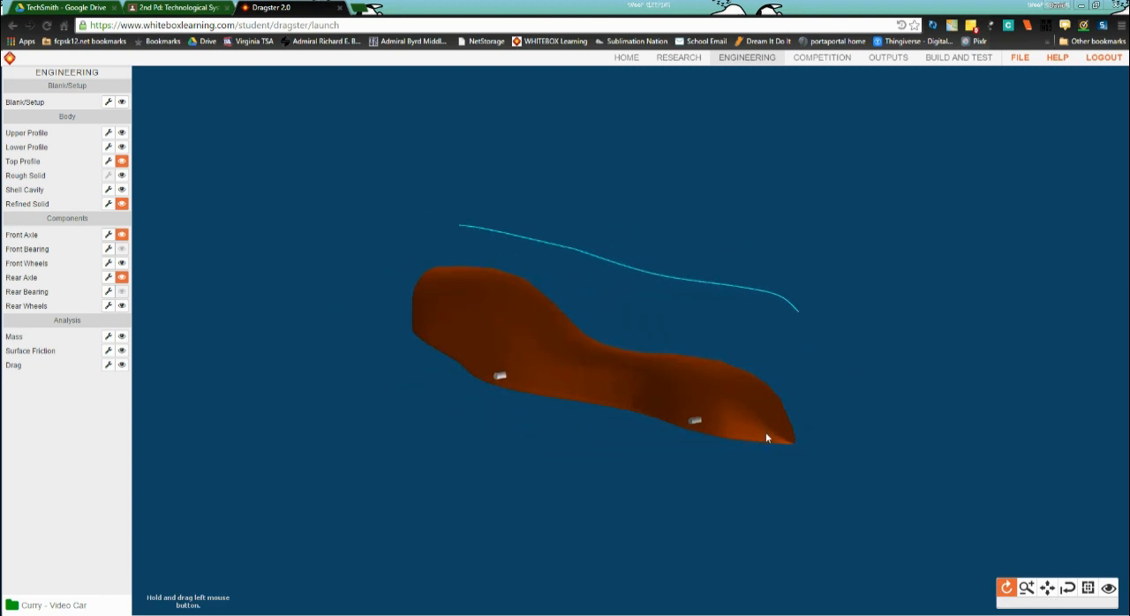
left_click(887, 59)
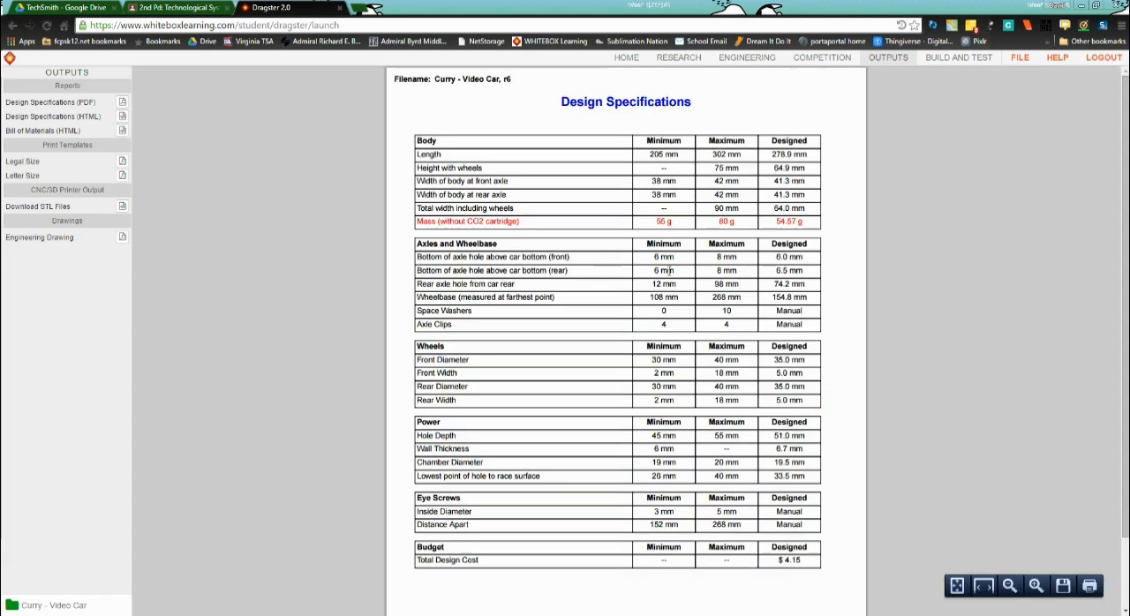
mouse_move(766, 235)
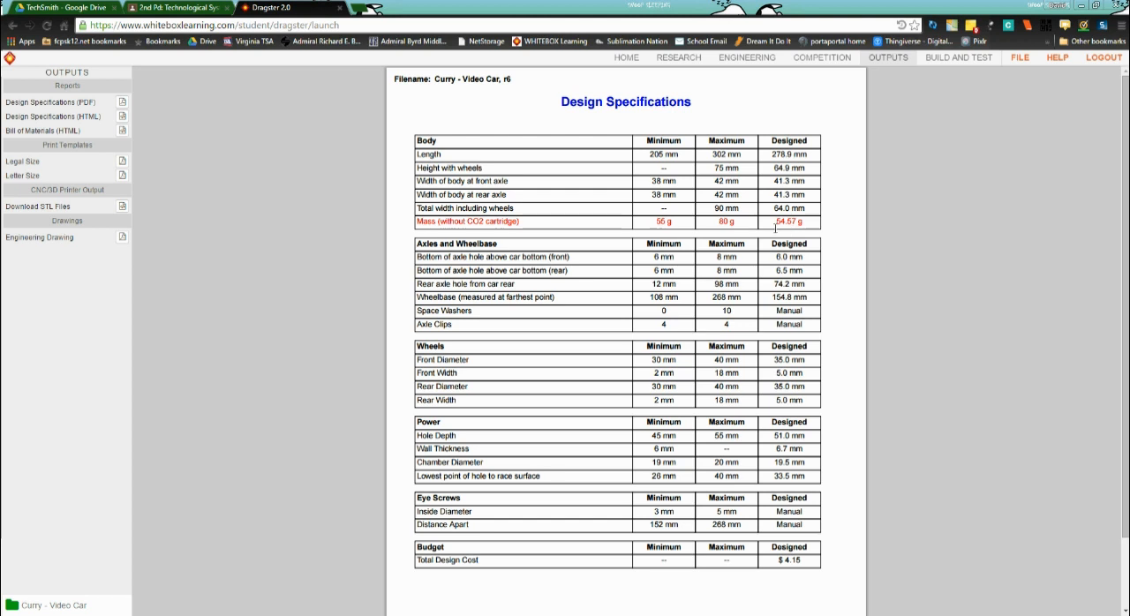
mouse_move(757, 70)
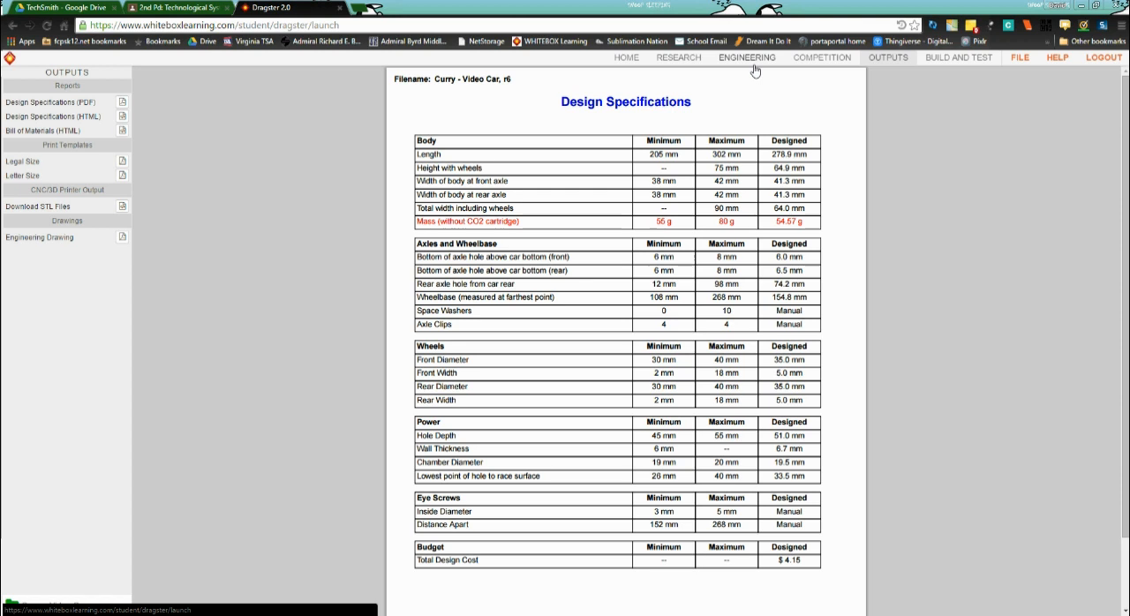
- Reopen the Top Profile editor and push the point near the front axle outward
left_click(747, 58)
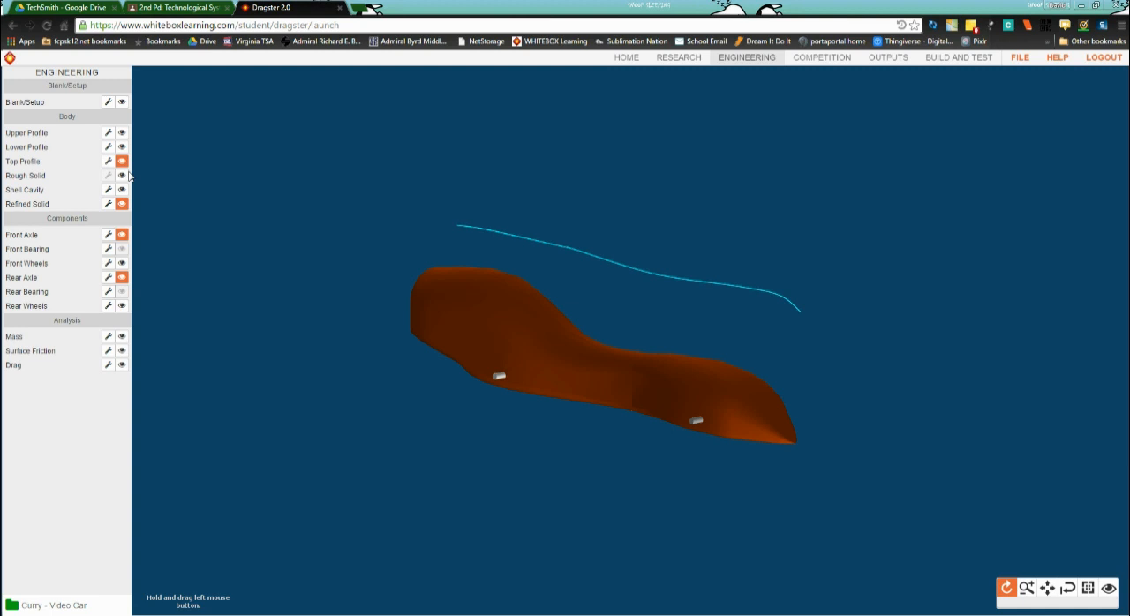
mouse_move(110, 167)
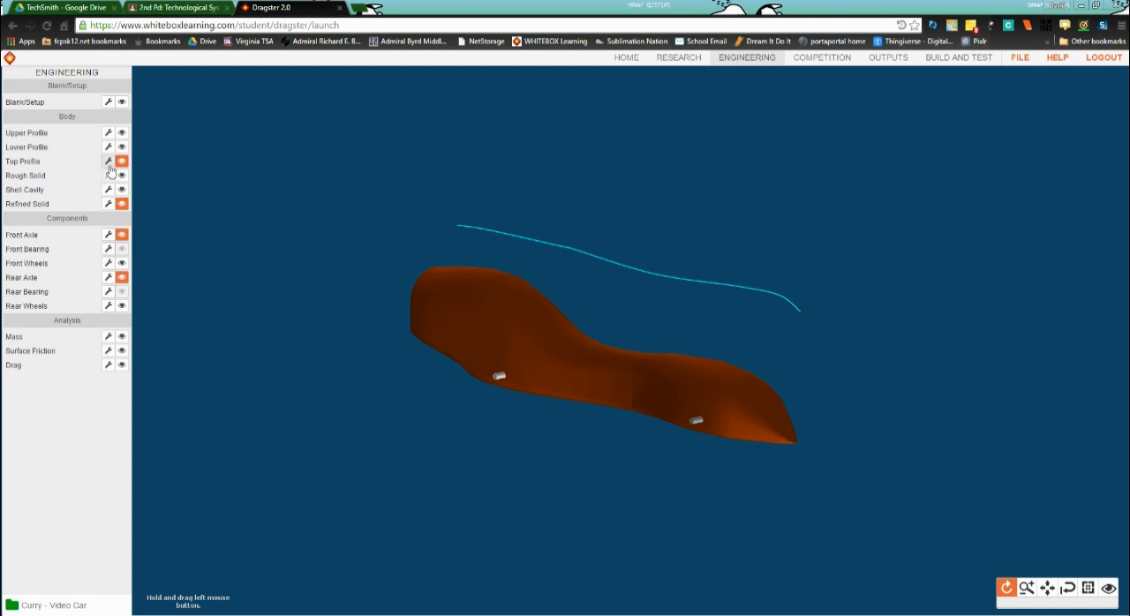
left_click(107, 161)
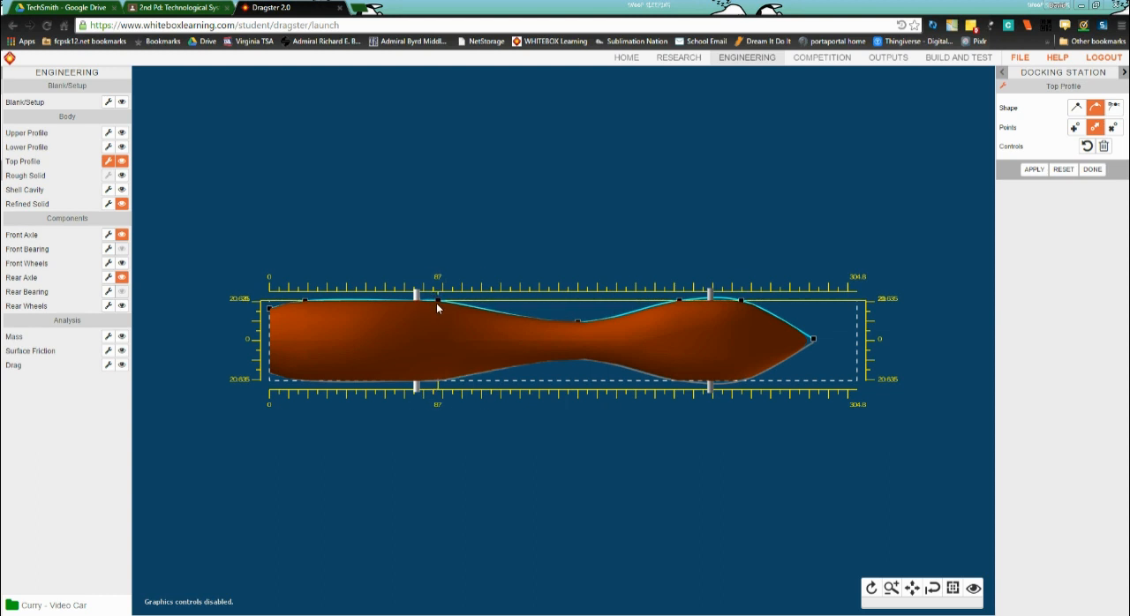
left_click_drag(437, 292, 486, 307)
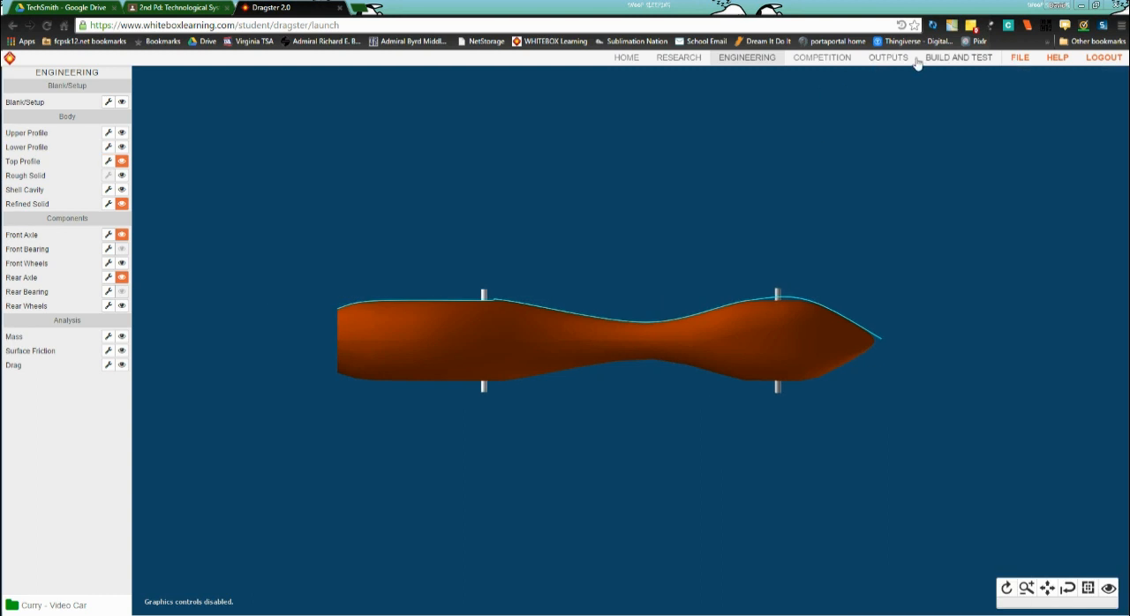
- Recheck the specifications on OUTPUTS, where mass reads 54.67 g, below 55 g
left_click(887, 59)
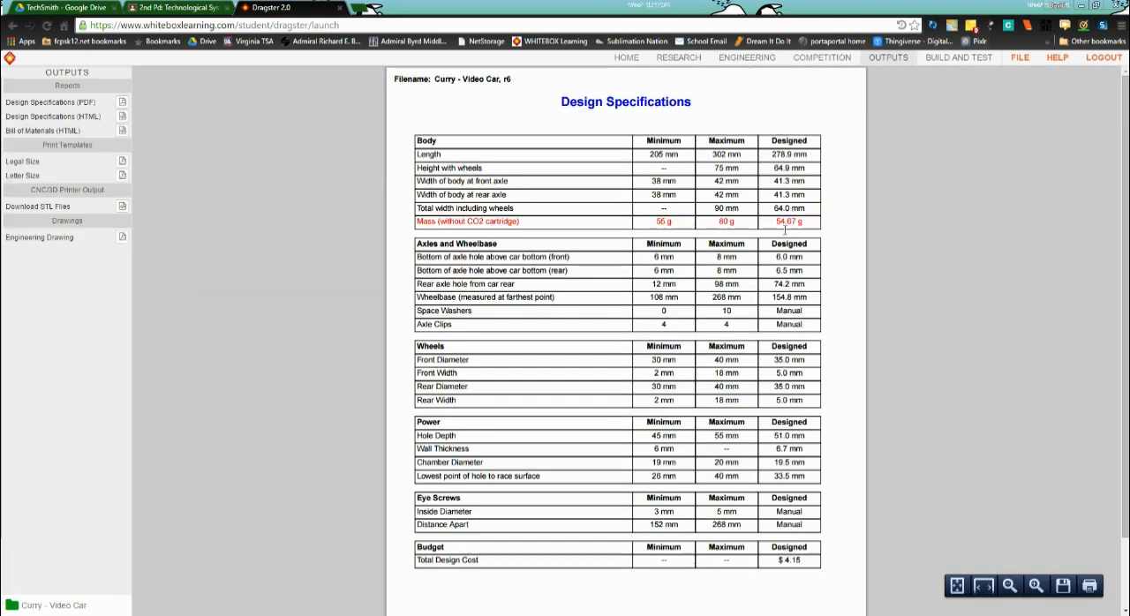
mouse_move(799, 226)
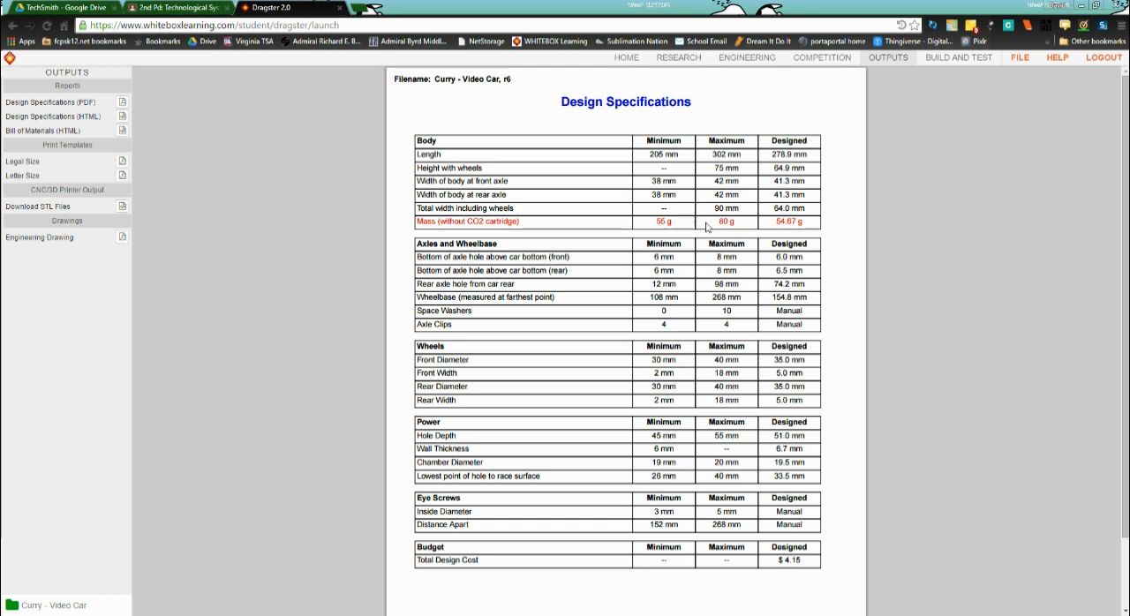
mouse_move(729, 82)
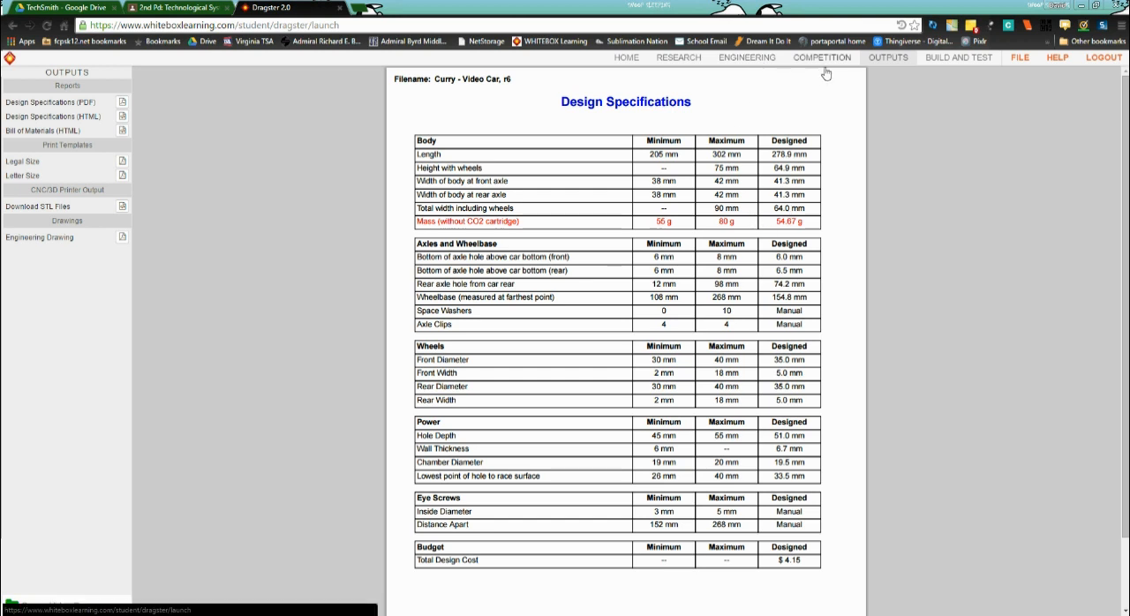
mouse_move(825, 72)
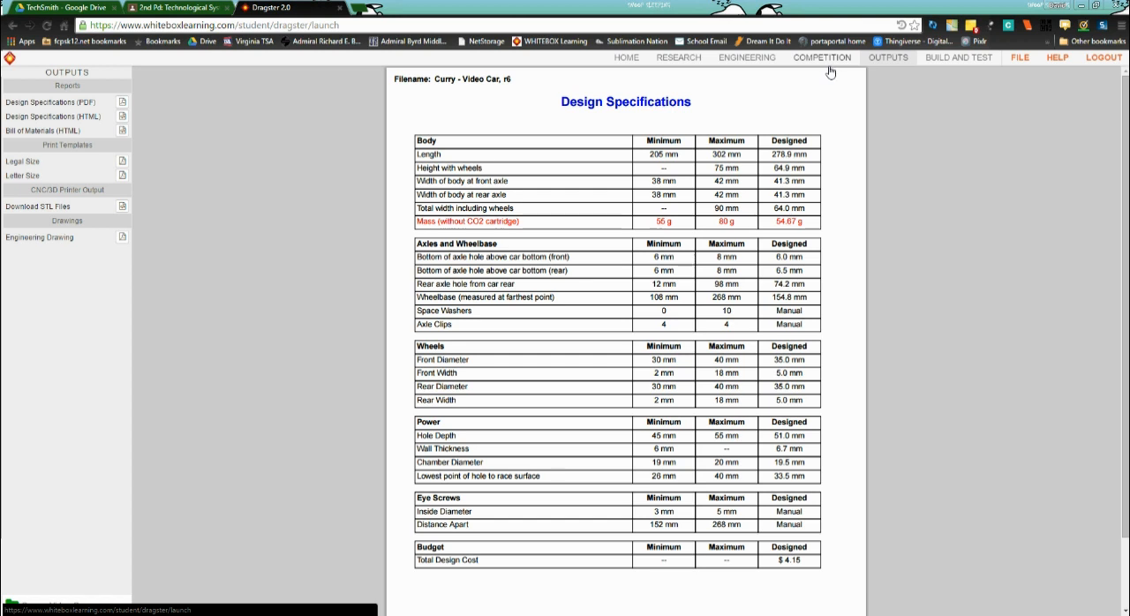
- Reopen the Top Profile editor and drag the middle waist point outward
left_click(746, 57)
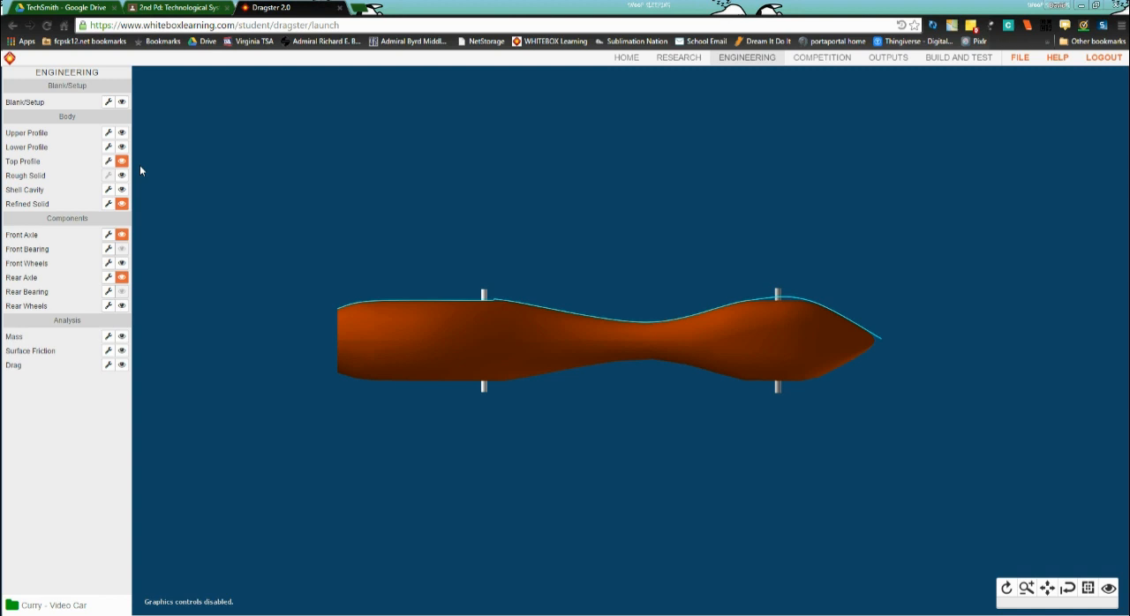
left_click(107, 161)
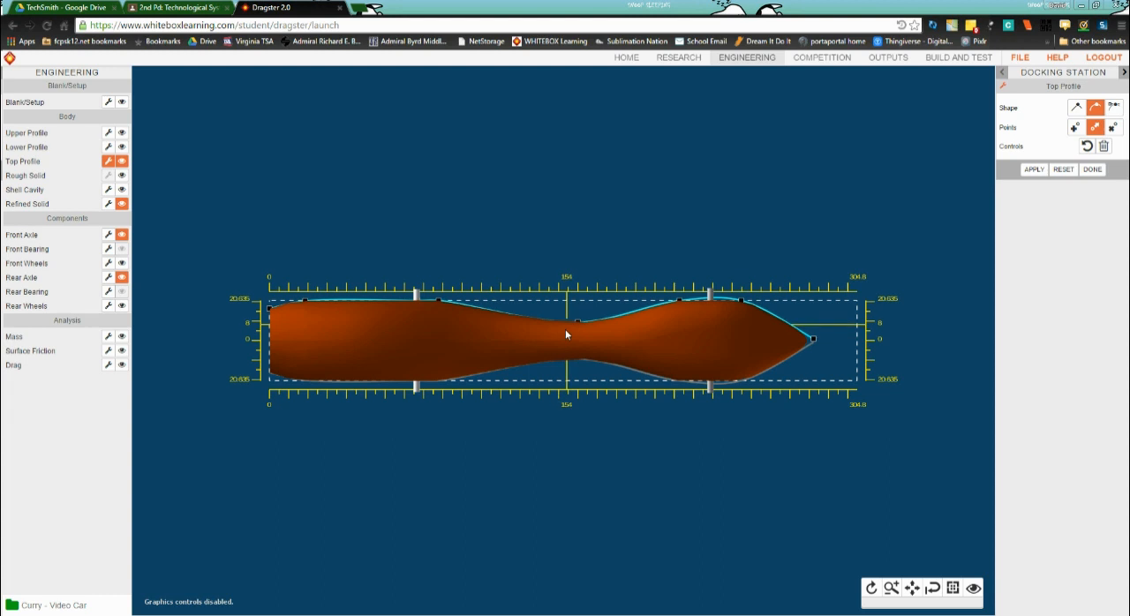
left_click_drag(566, 320, 577, 319)
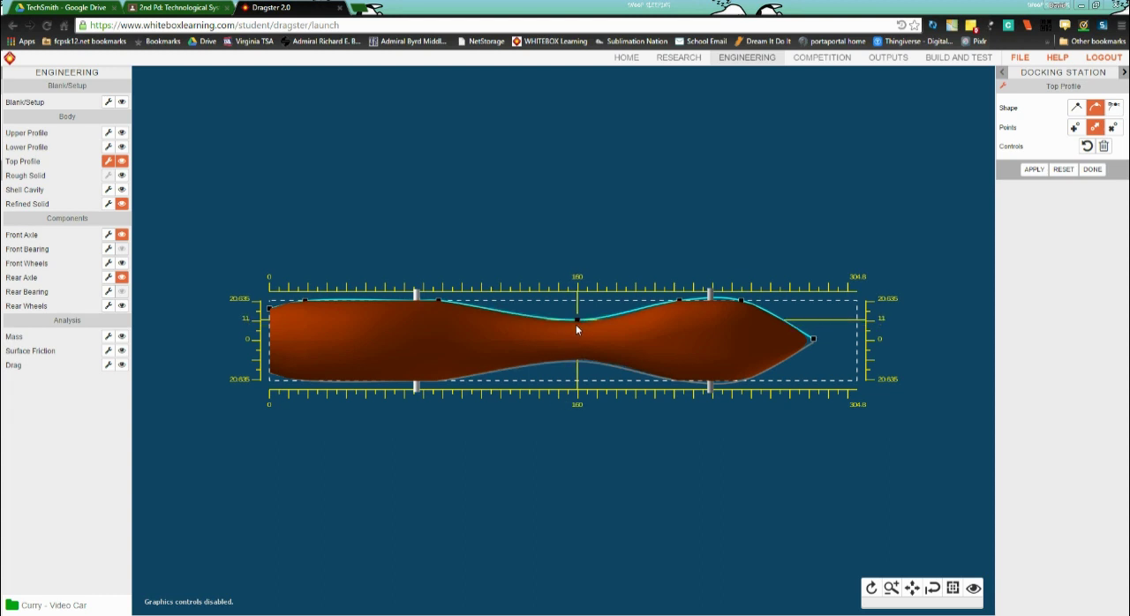
left_click_drag(577, 315, 586, 328)
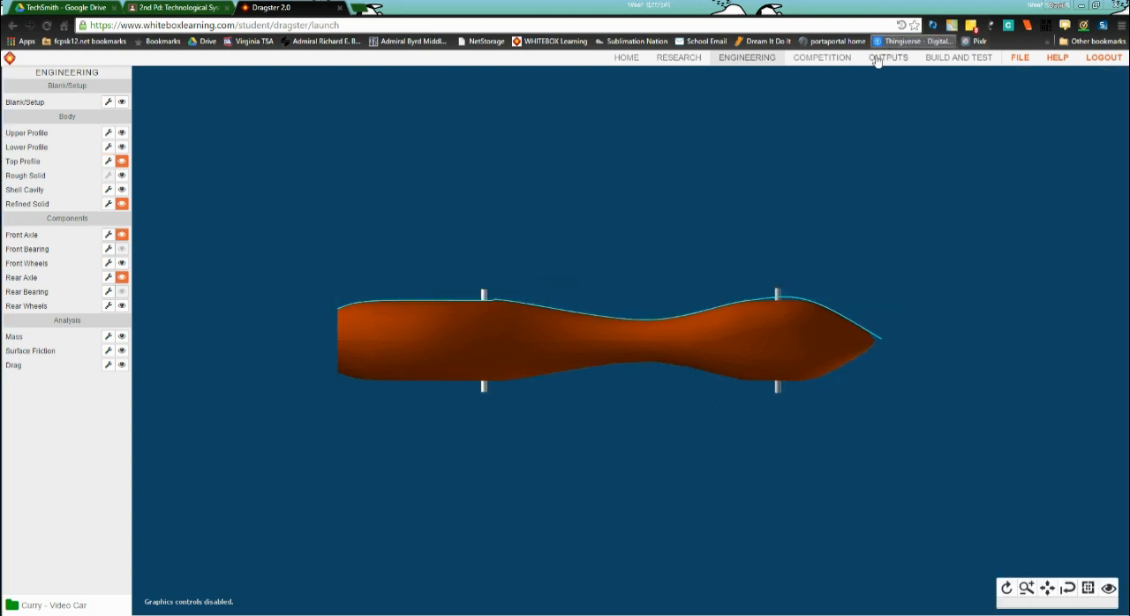
- Reopen Design Specifications to confirm the 55.55 g mass is within 55–80 g
left_click(887, 58)
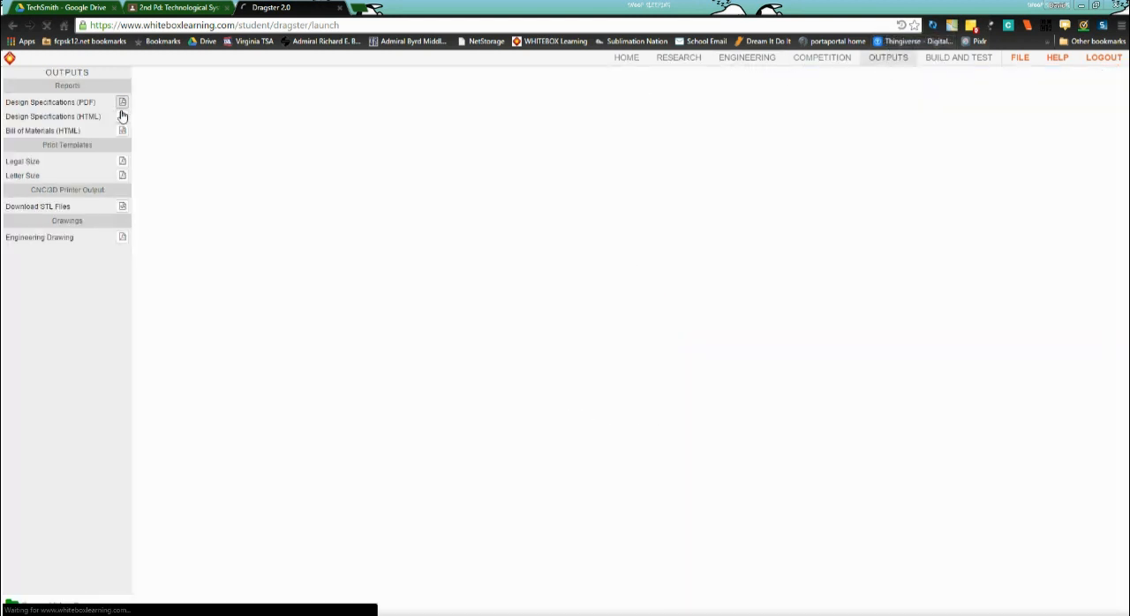
left_click(48, 100)
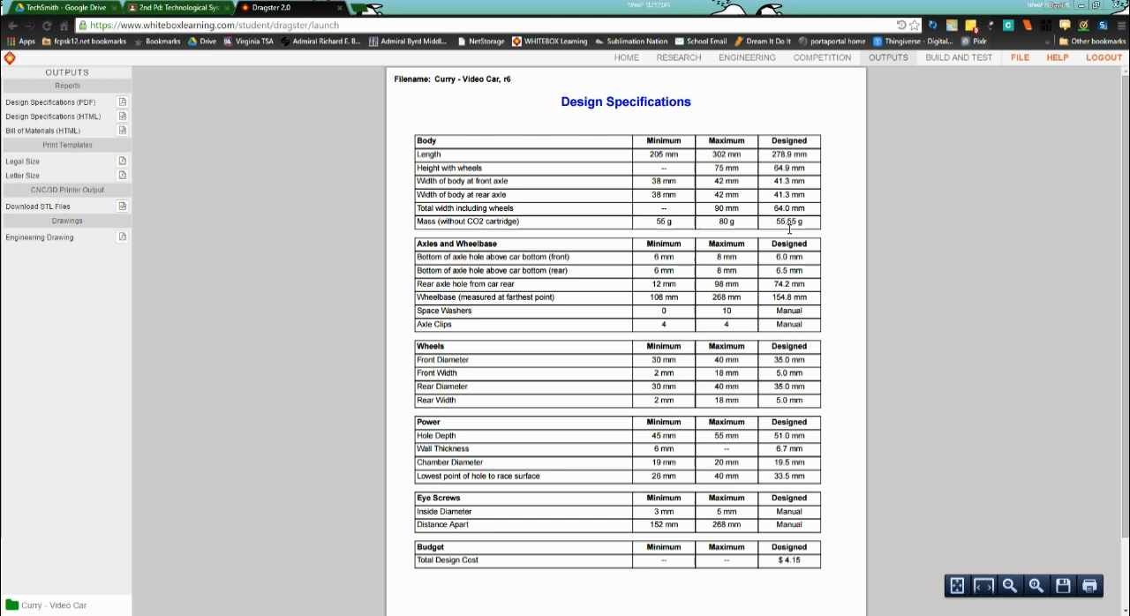
mouse_move(811, 232)
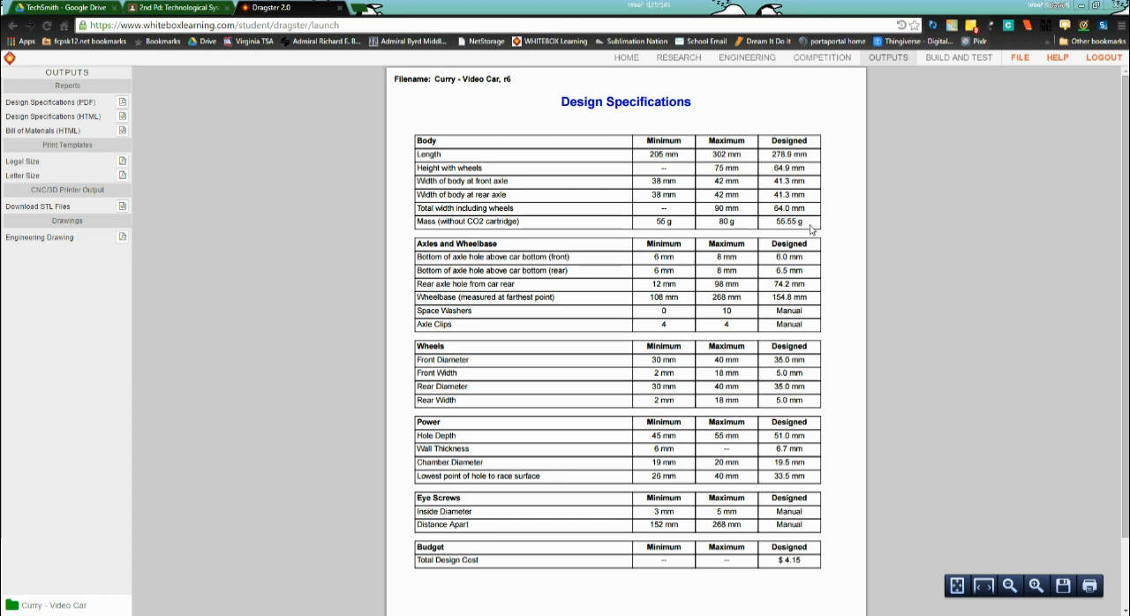
mouse_move(752, 212)
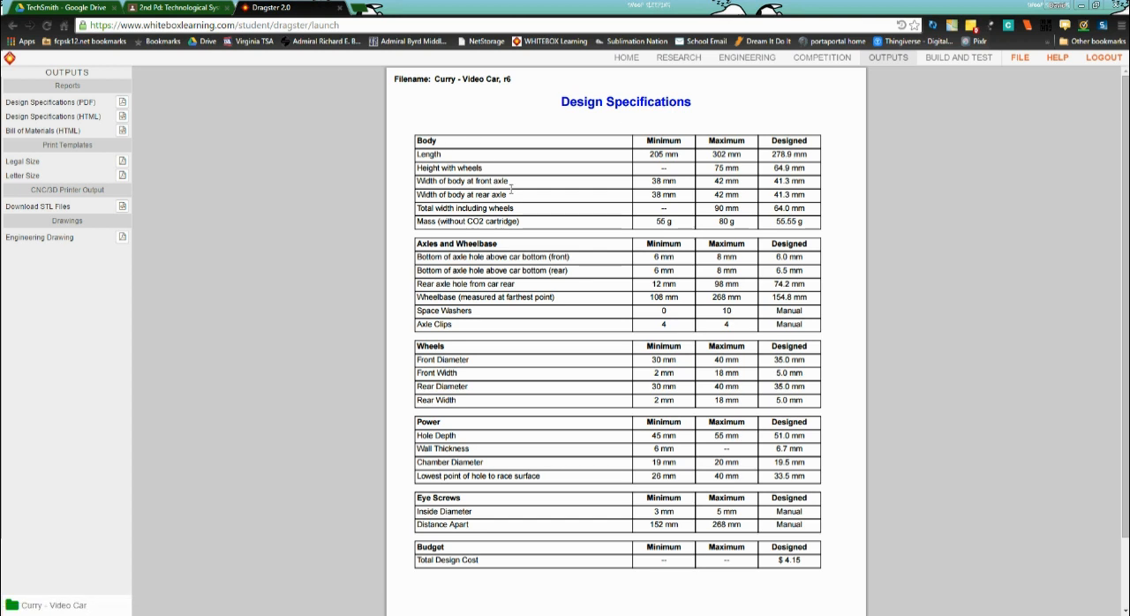
mouse_move(486, 198)
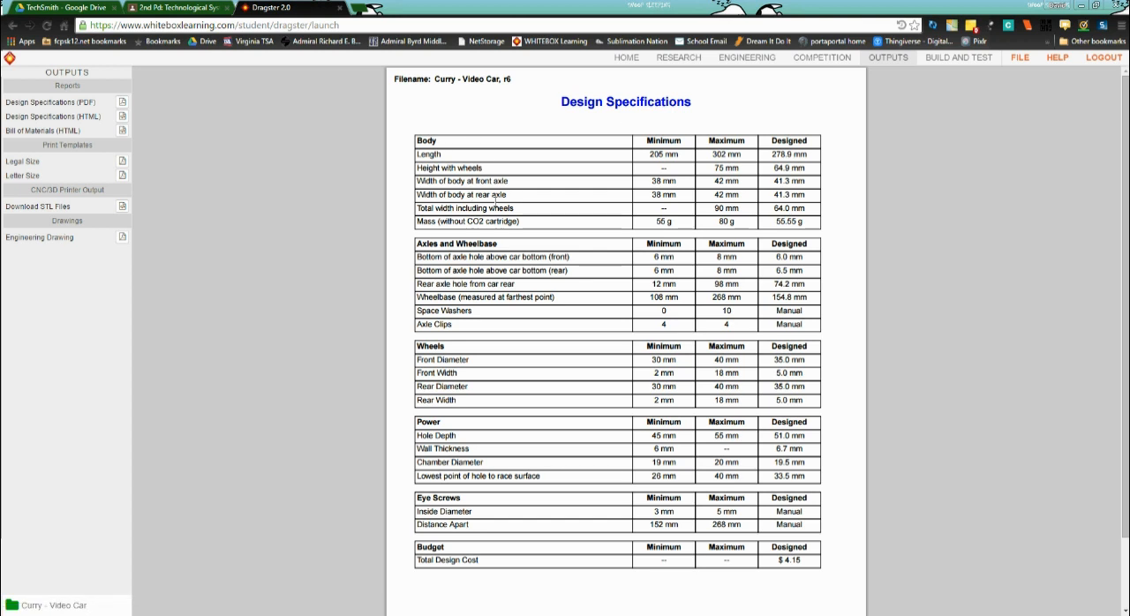